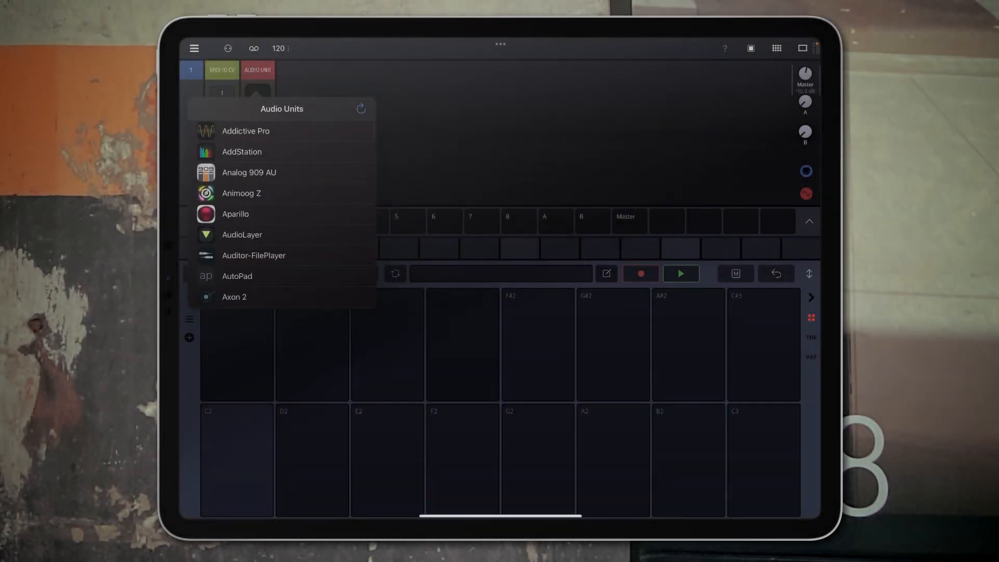
Step: Load Koala Sampler on track 1 and import a 'something beautiful' loop onto its first pad
click(282, 108)
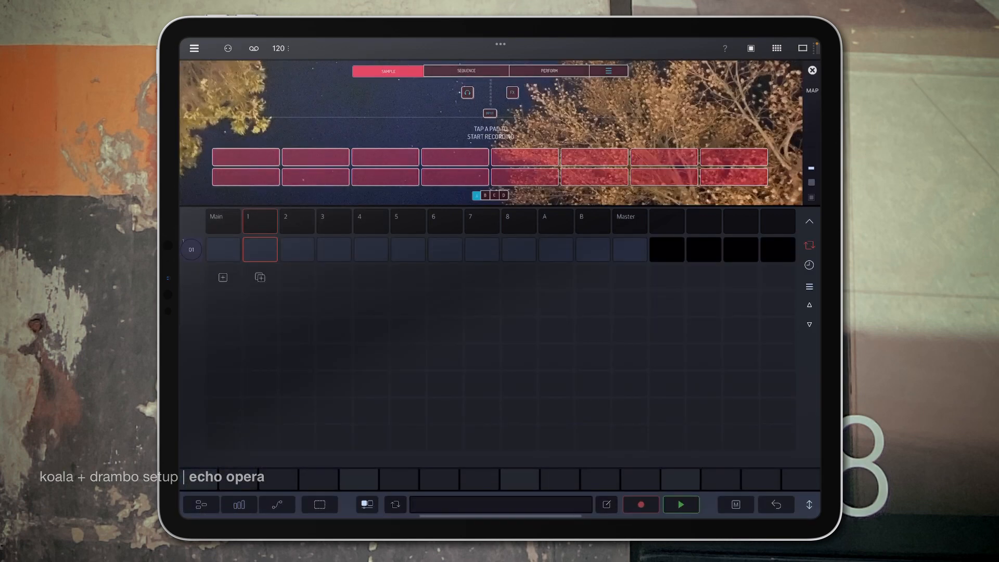
click(609, 70)
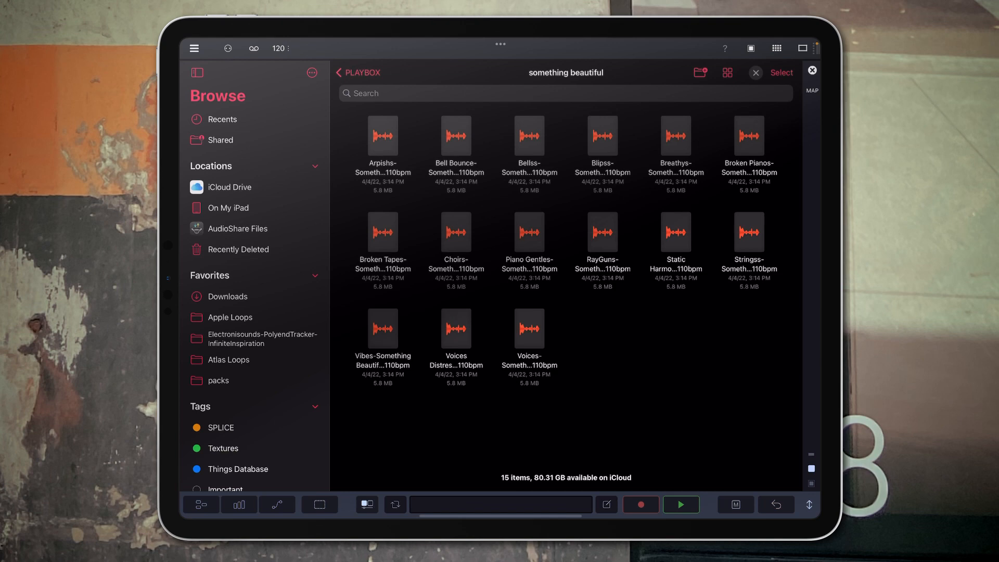
click(382, 328)
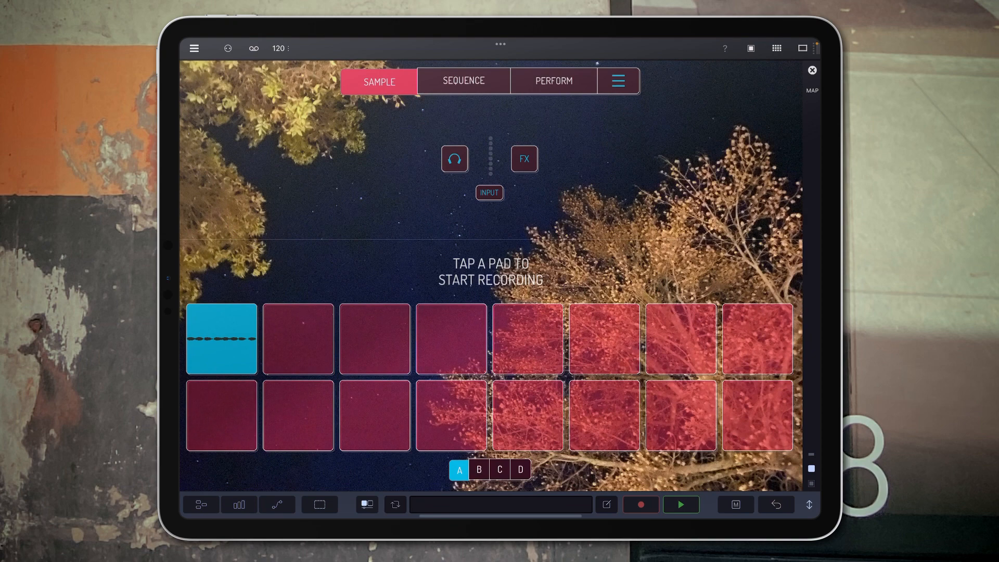
Step: Autochop the loop in Equal mode into 8 slices
click(222, 340)
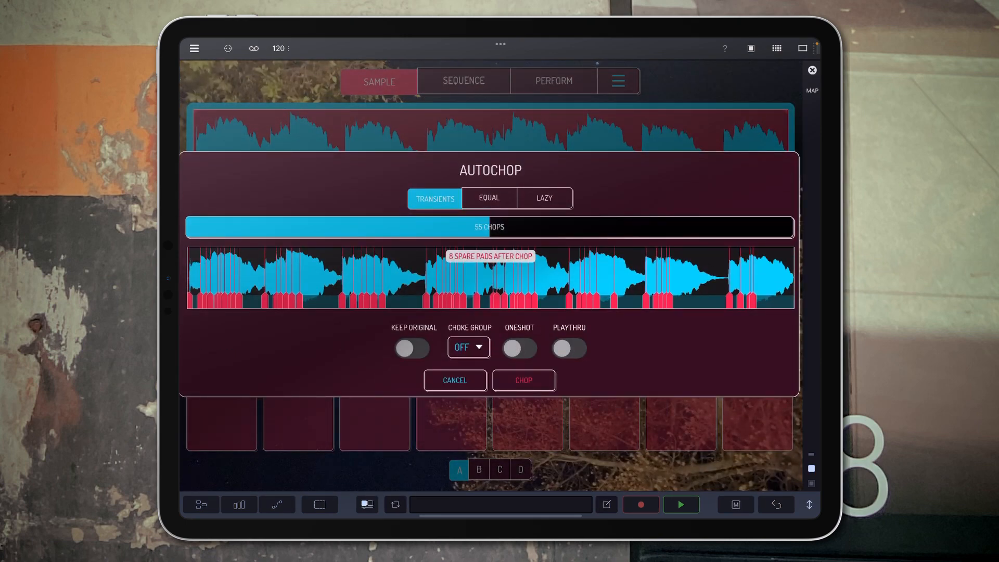
click(489, 198)
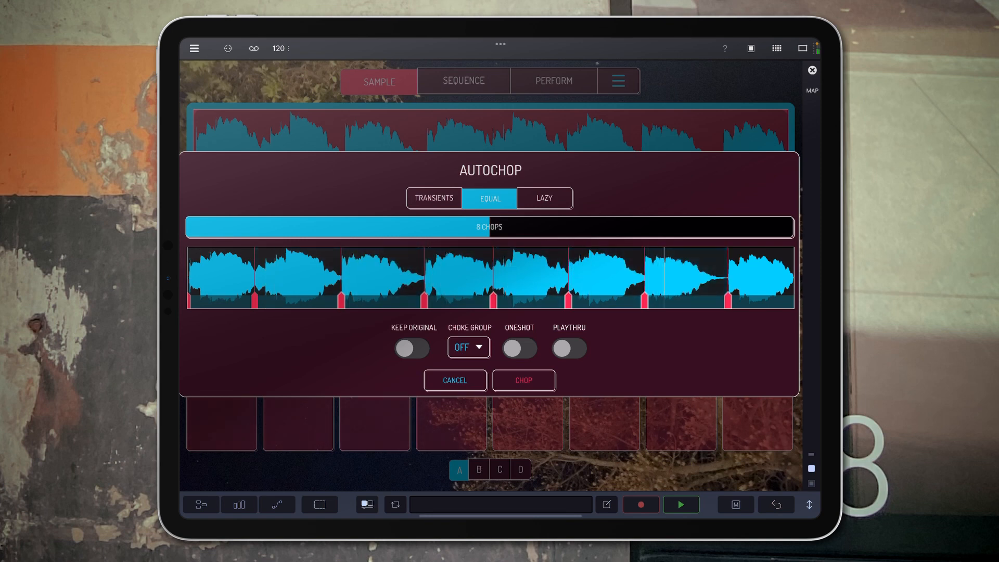
click(523, 380)
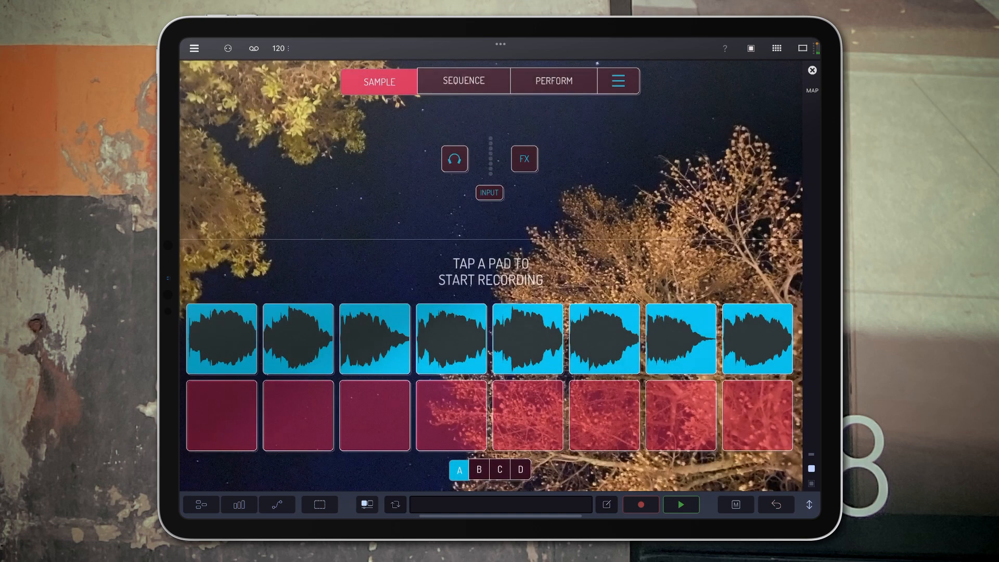
Step: Audition the fifth and third slices and show Koala's slice waveform editor
click(528, 339)
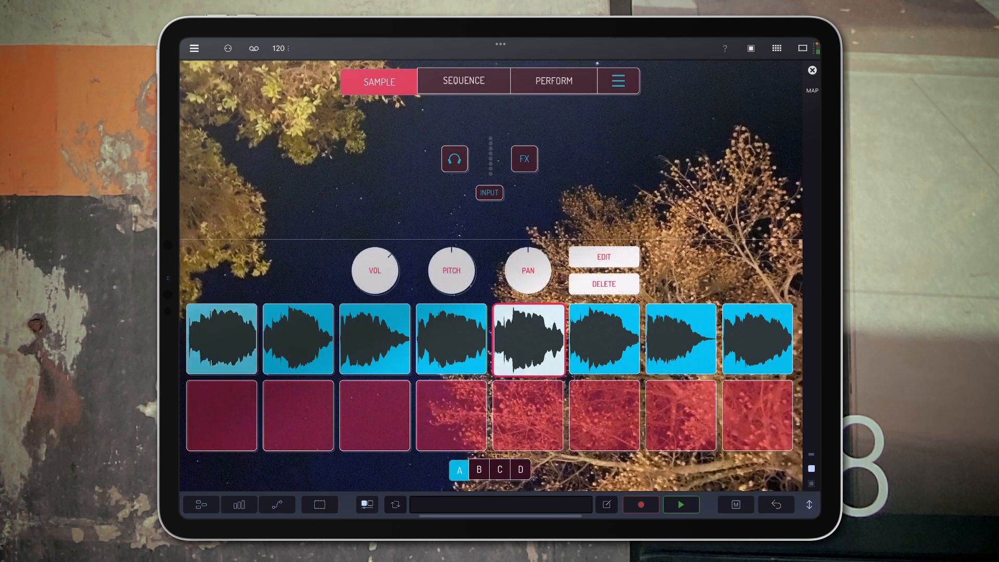
click(375, 338)
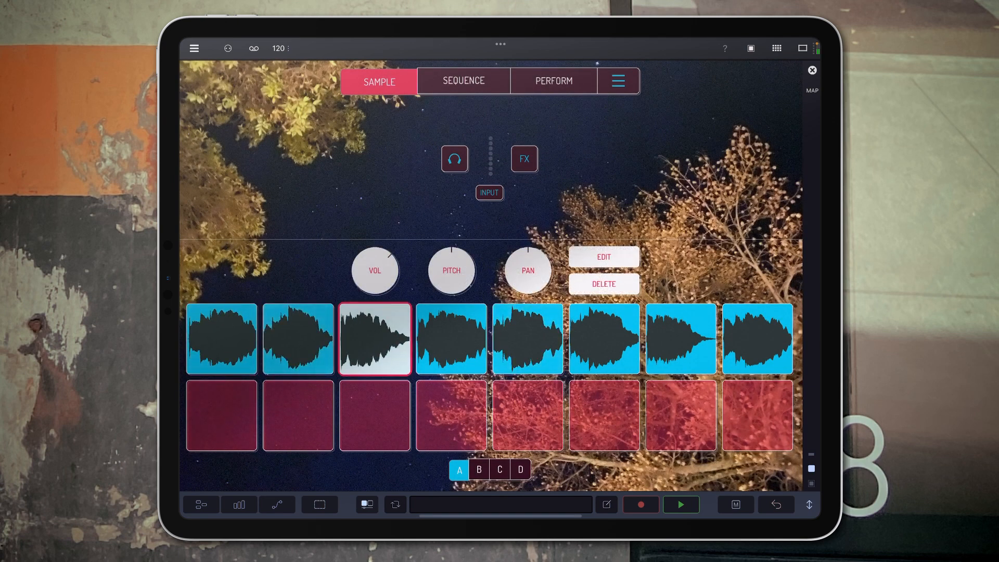
click(603, 257)
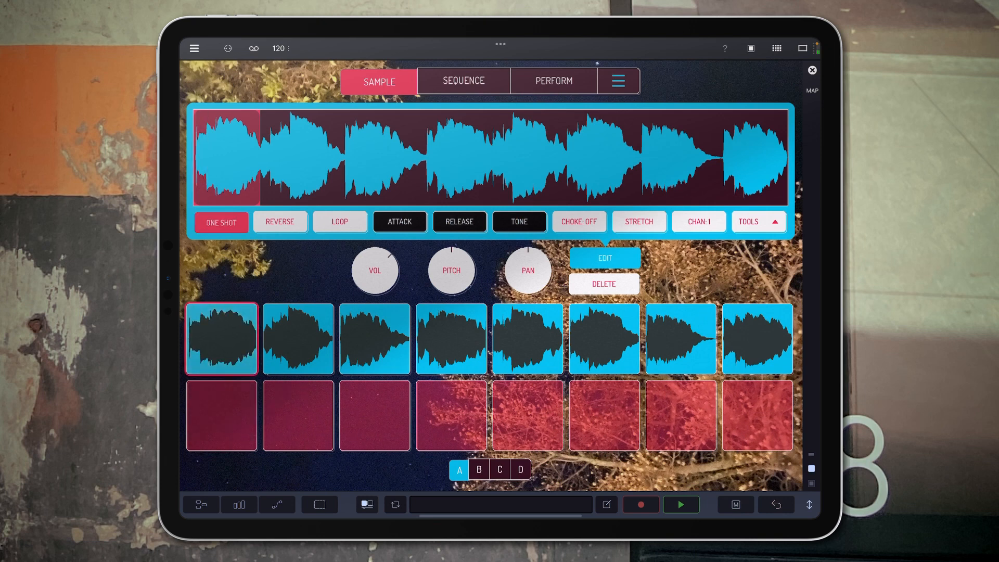
Step: Preview each of the eight chopped slices one by one on Koala's pads
click(375, 338)
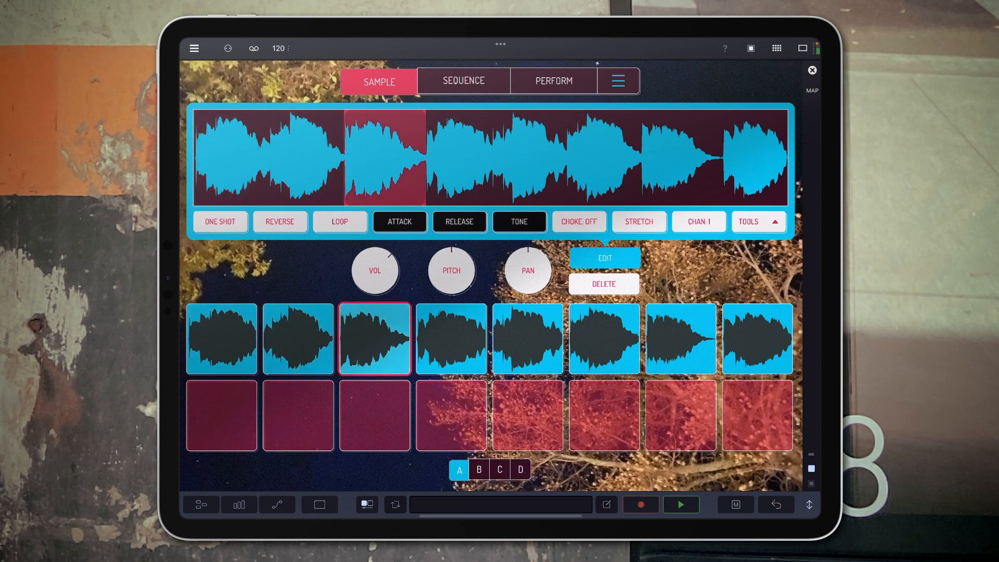
click(527, 338)
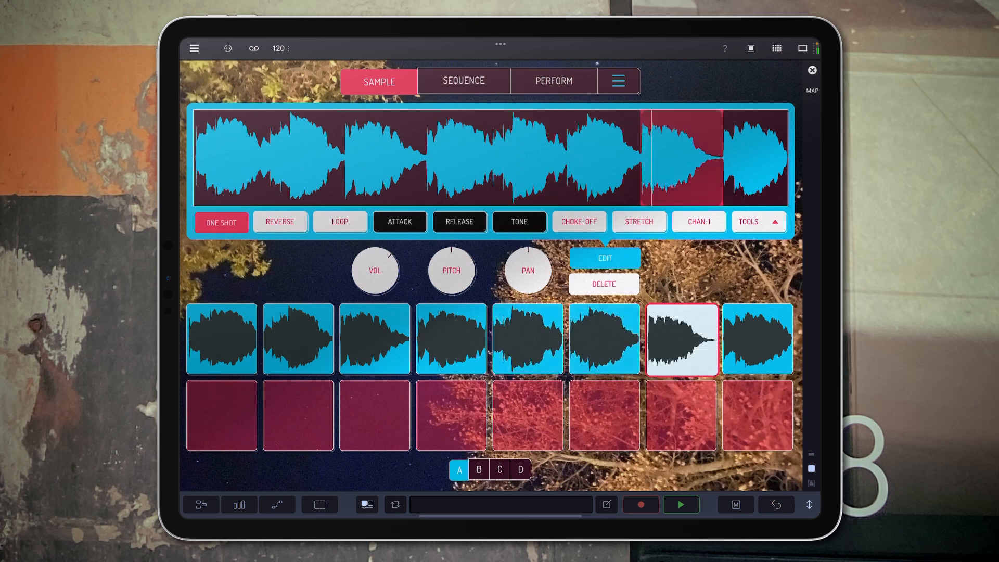
click(757, 338)
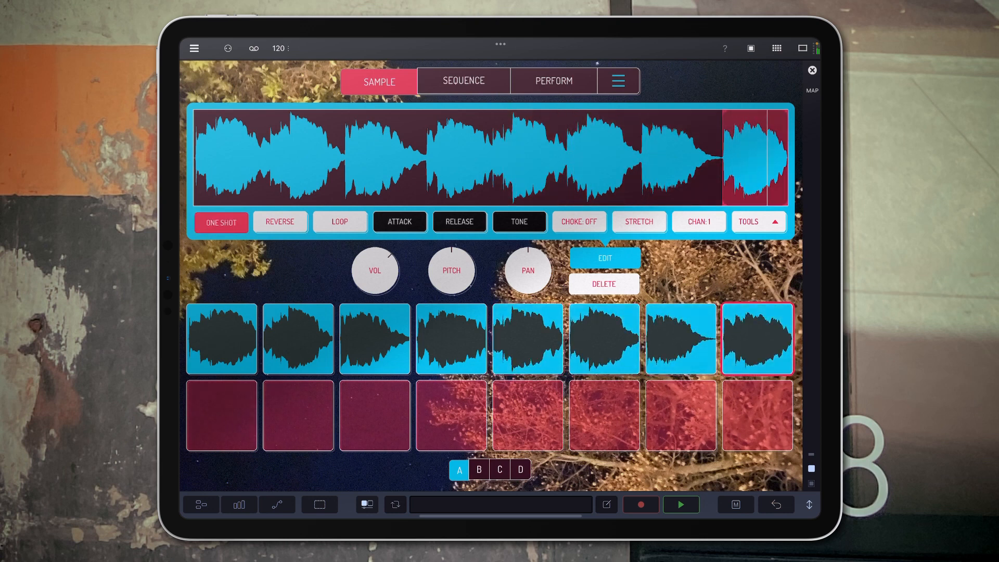
click(221, 340)
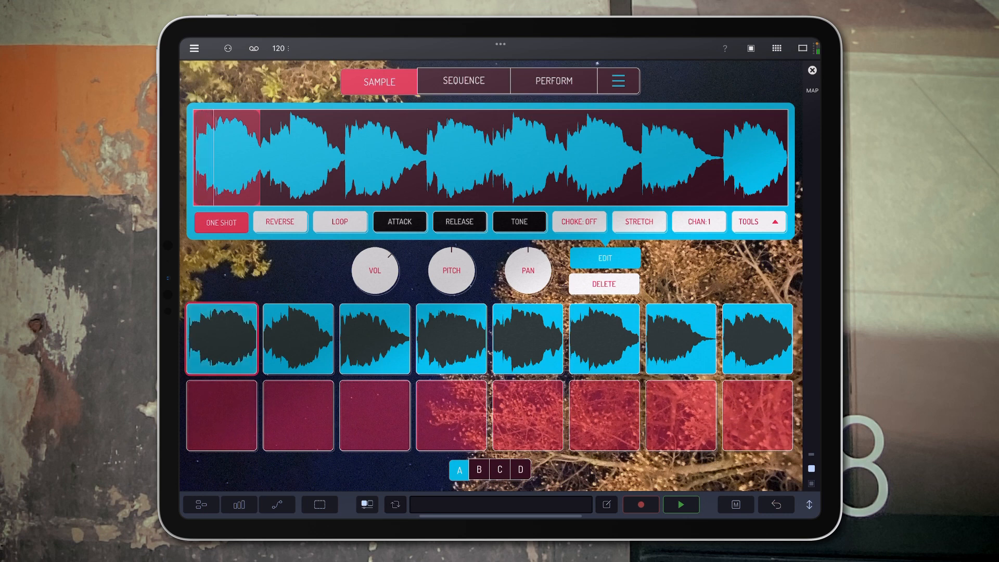
click(451, 338)
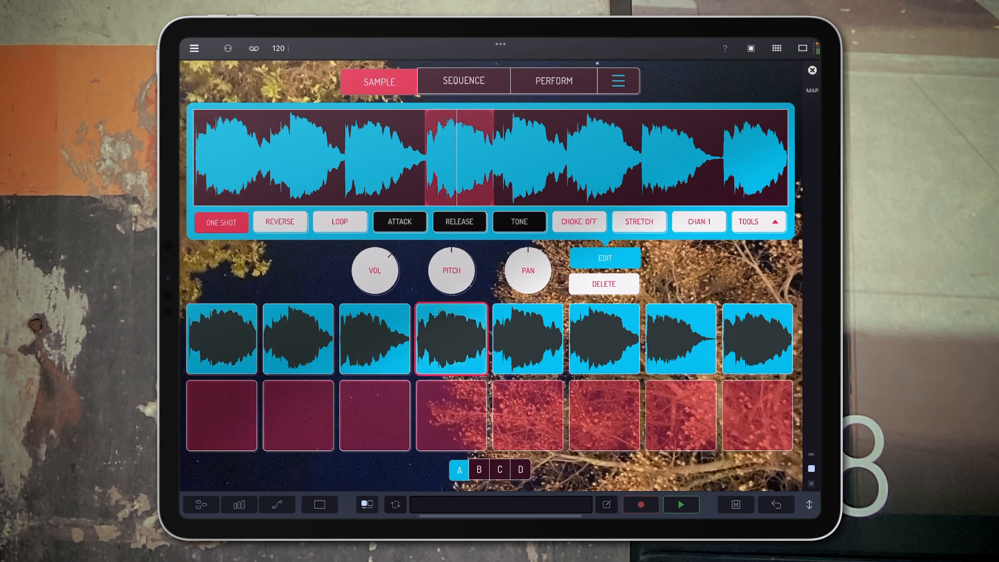
click(298, 339)
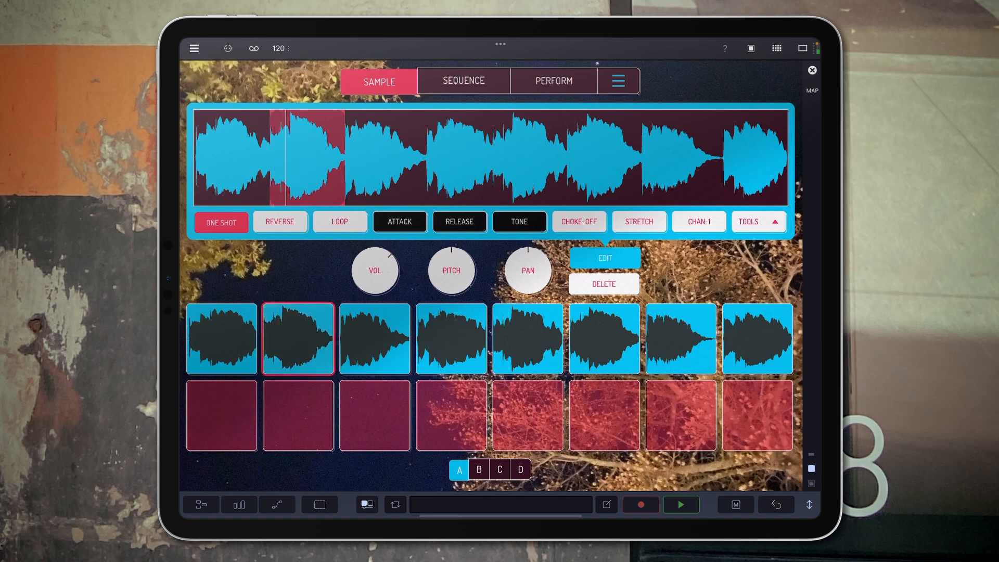
click(451, 339)
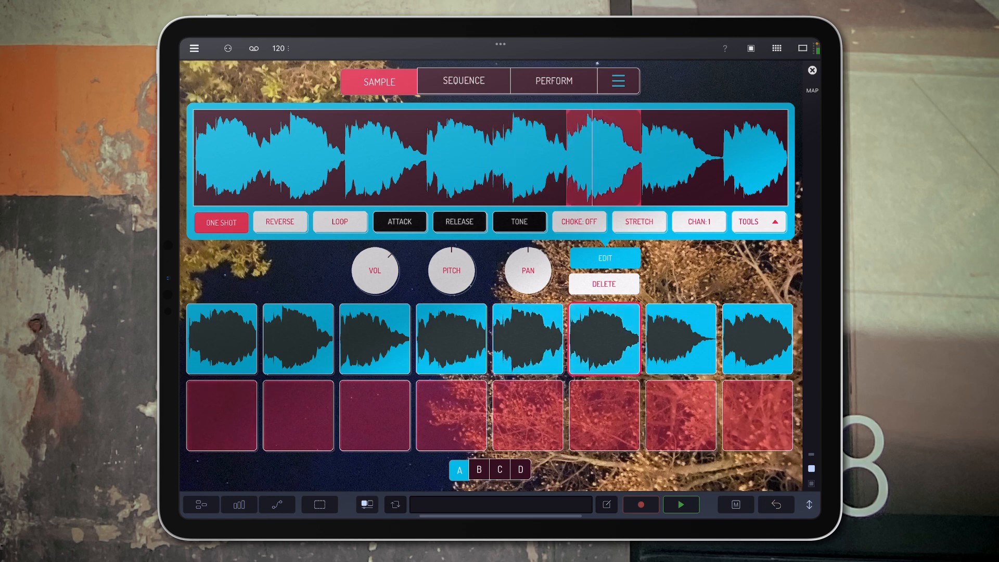
click(757, 338)
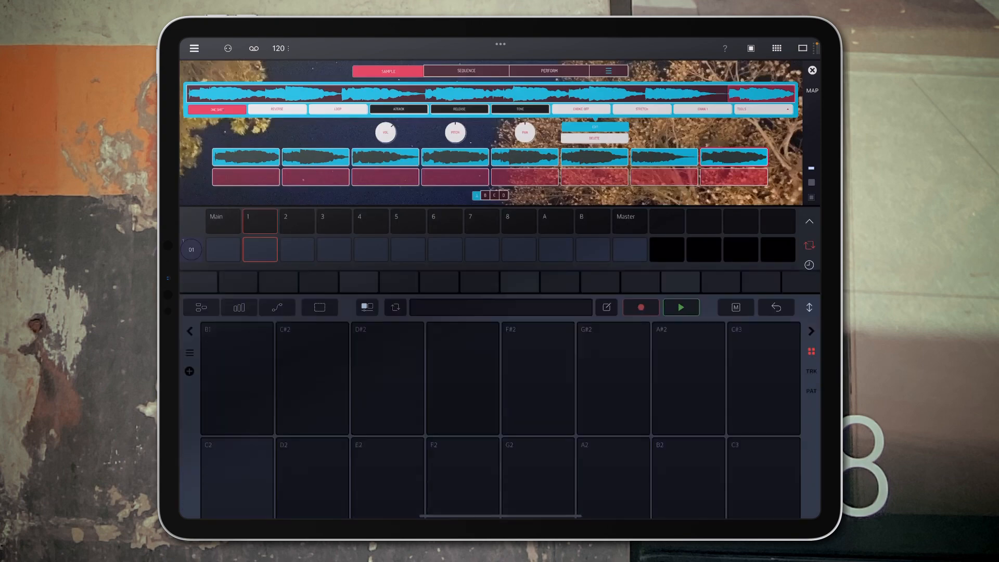
Step: Open Koala Sampler in its own window and check its Settings
click(611, 71)
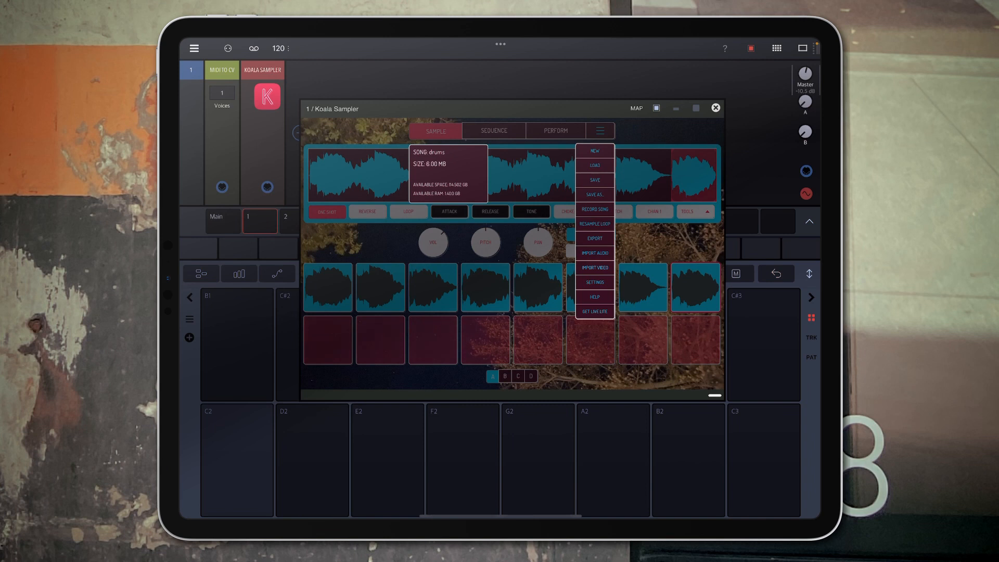
click(595, 283)
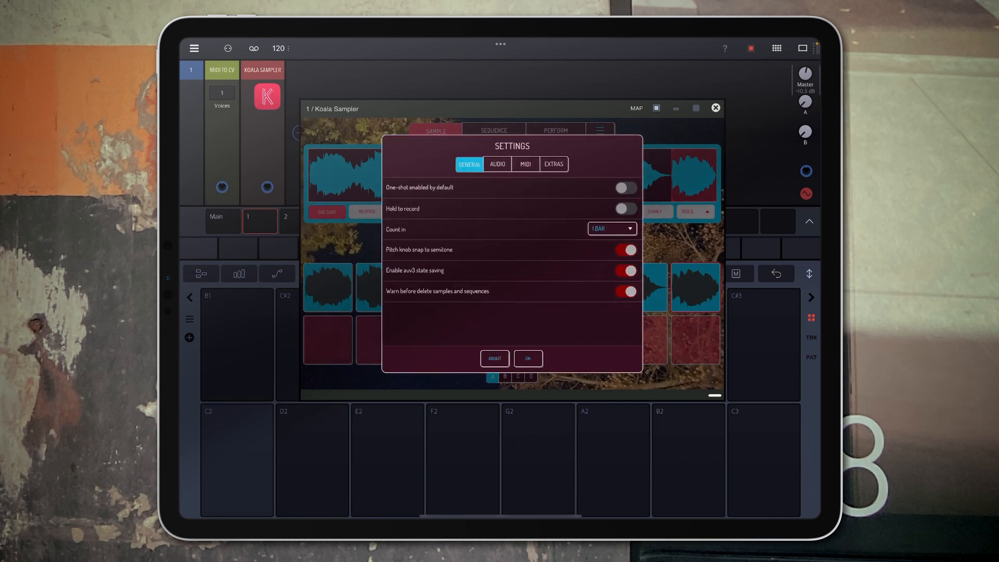
click(525, 164)
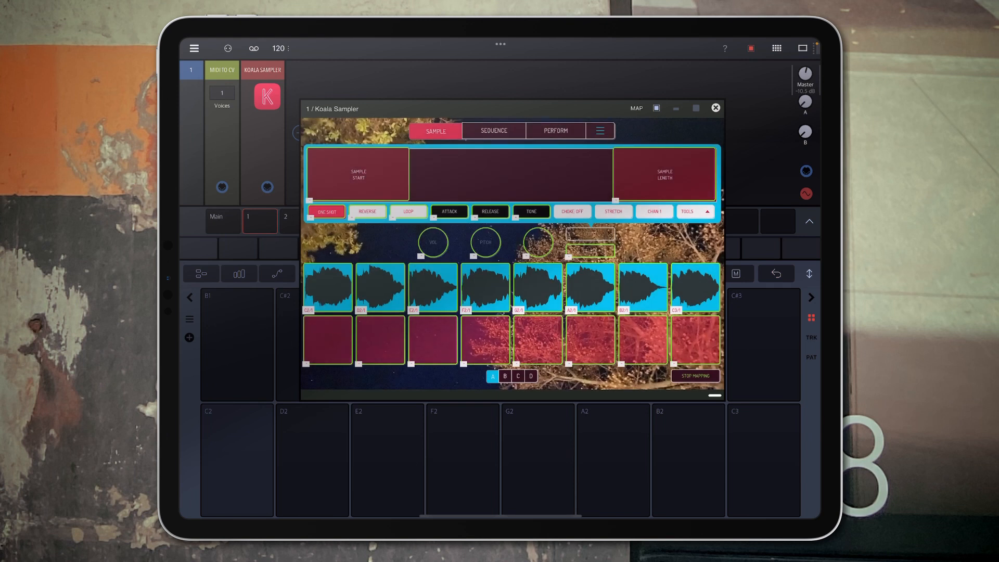
Step: MAP Koala's first pad to Drambo's C2 note and close the plugin window
click(328, 288)
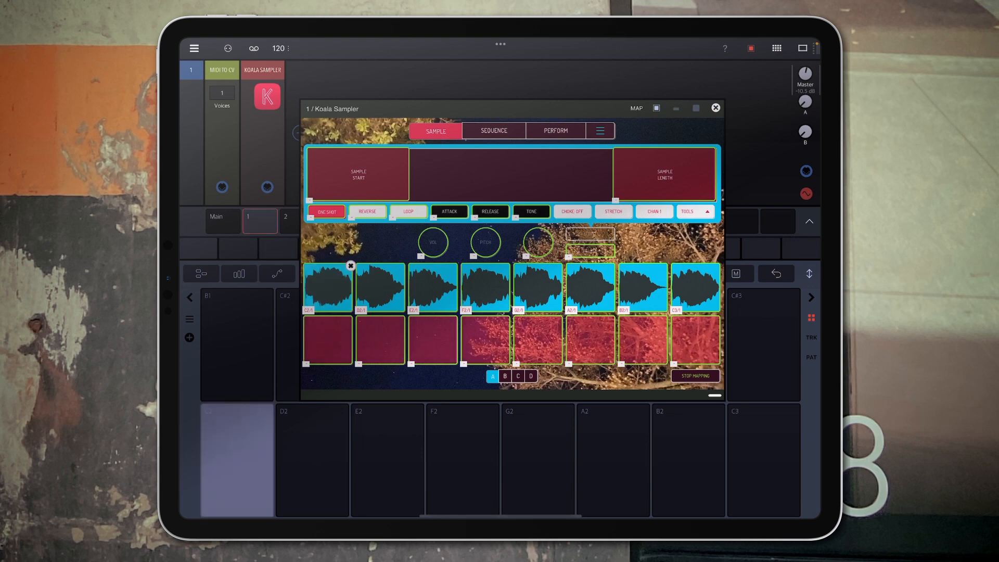
click(381, 288)
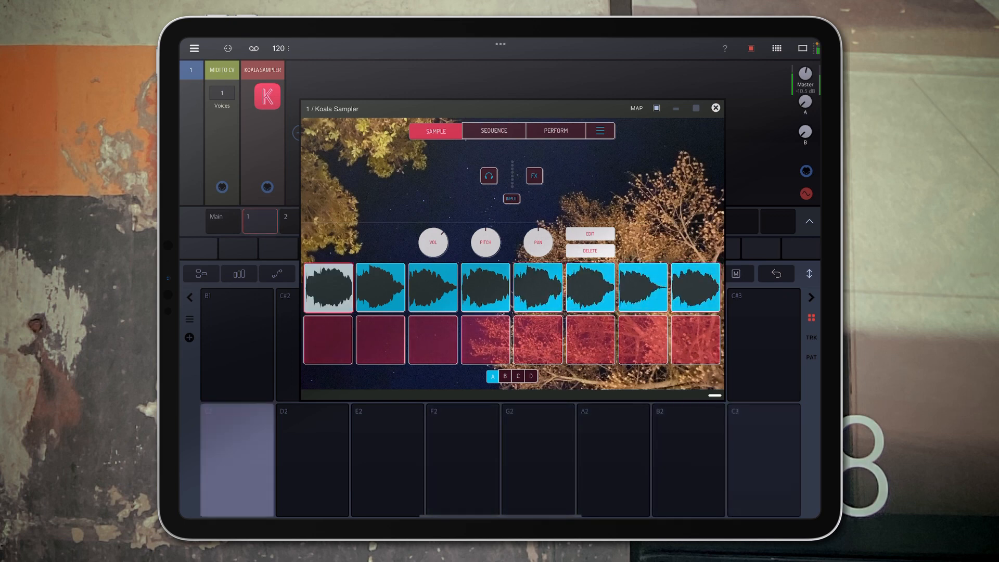
click(715, 108)
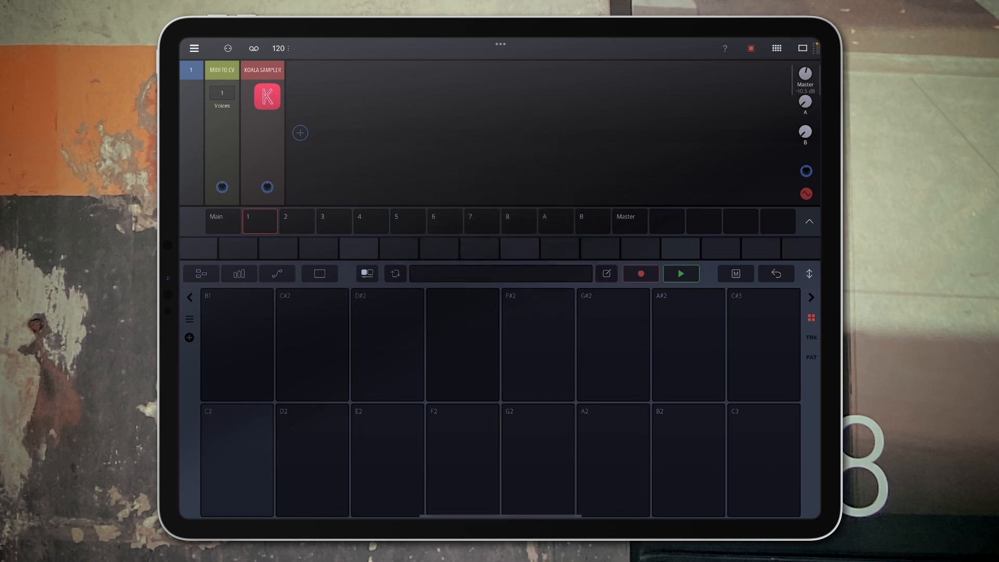
Step: Enter C2, G2, F2 and D2 notes on track 1's steps, then reopen Koala Sampler
click(234, 470)
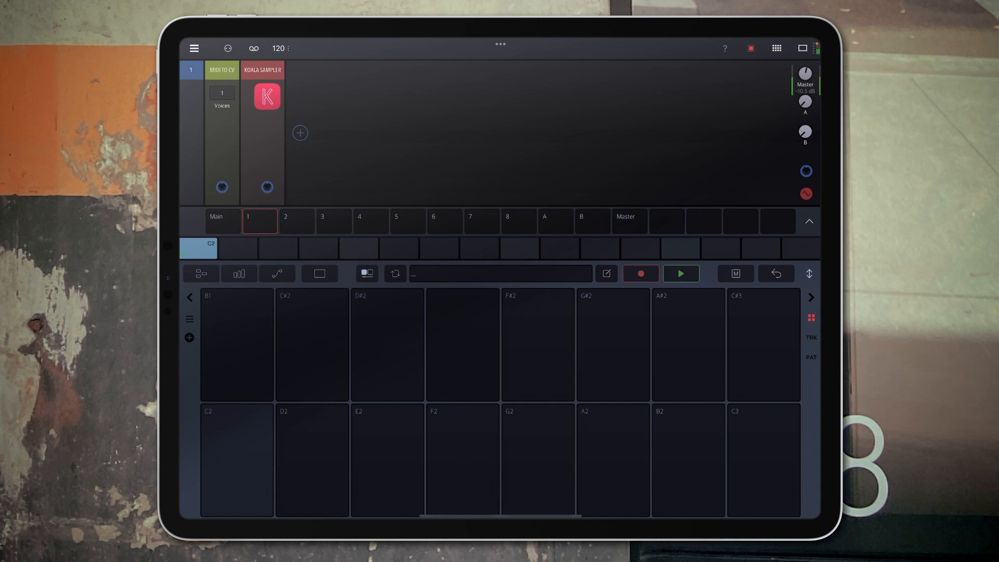
click(462, 471)
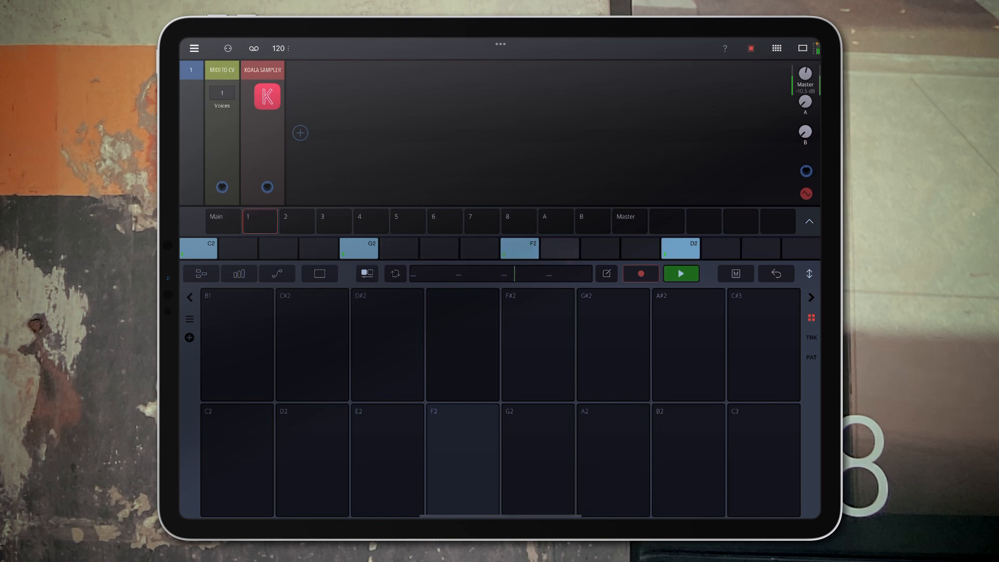
click(265, 96)
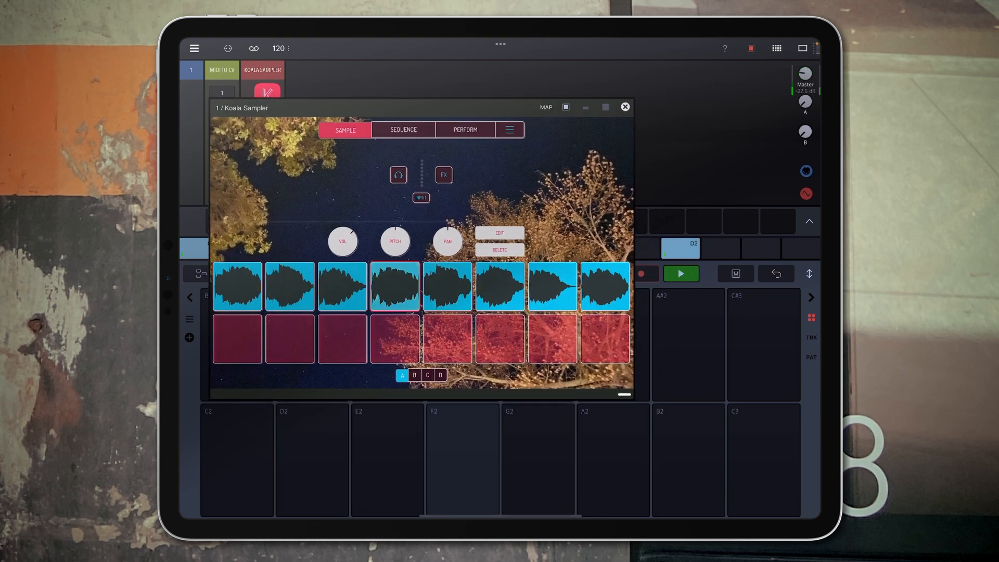
Step: Trigger Koala's PERFORM effects such as Stutter, then close the plugin window
click(466, 130)
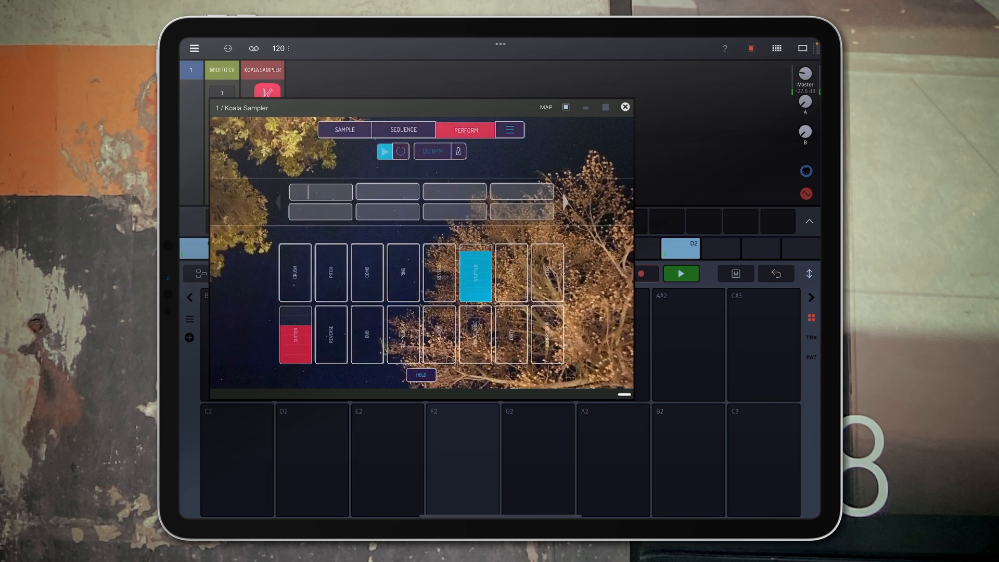
click(440, 335)
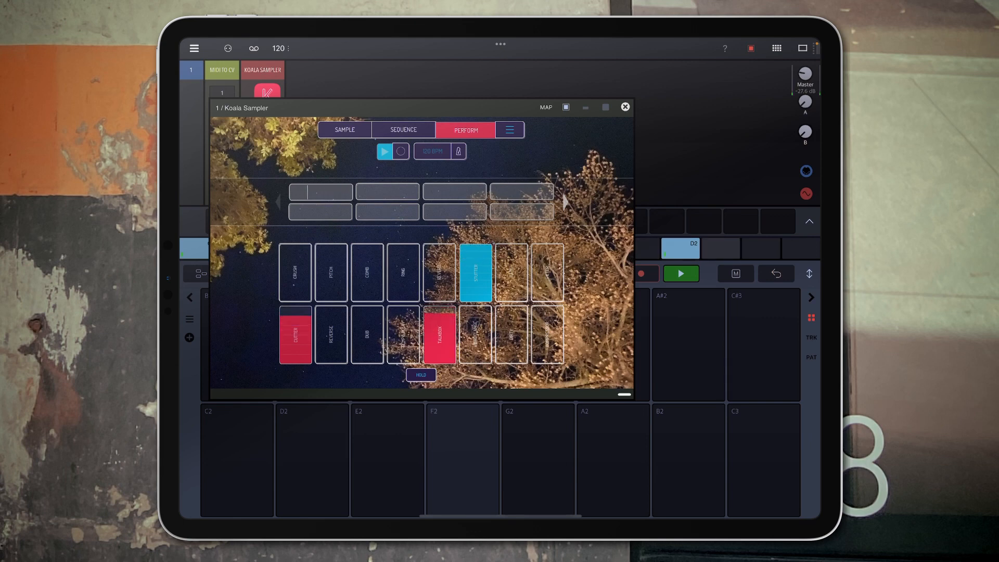
click(625, 106)
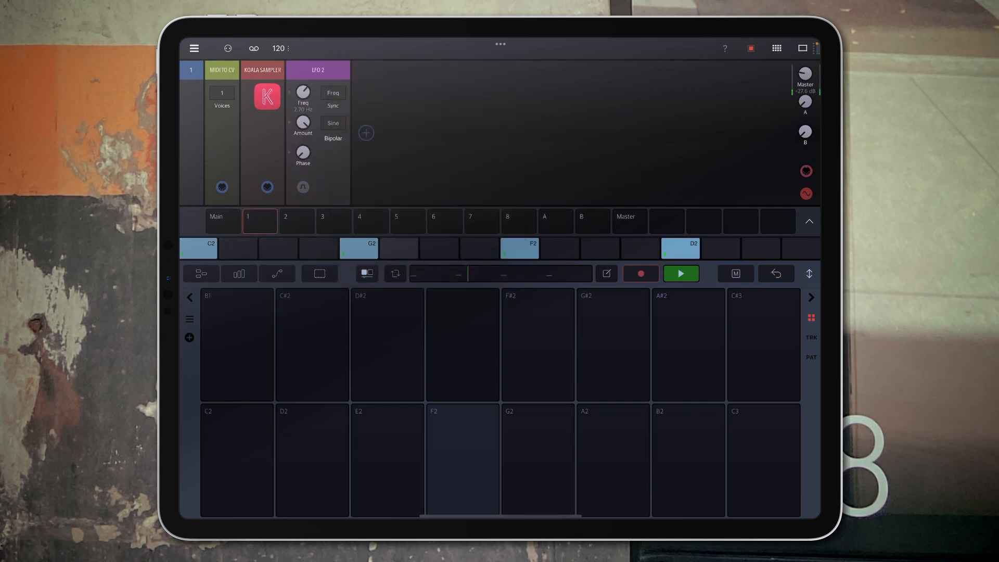
Step: Add an Analog Filter and a ping-pong Delay rack, then speed up LFO 2's rate
click(366, 132)
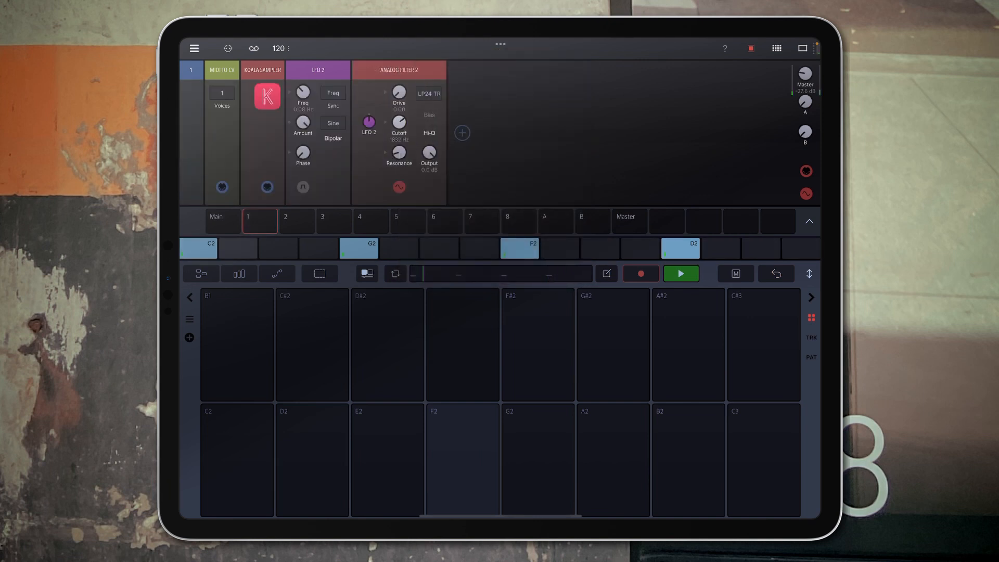
click(462, 134)
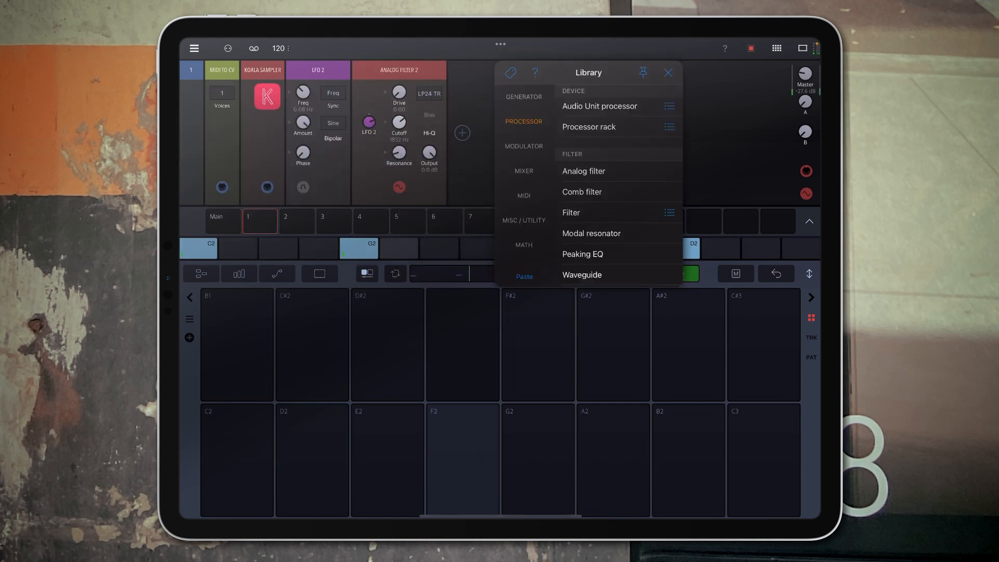
scroll(down, 3)
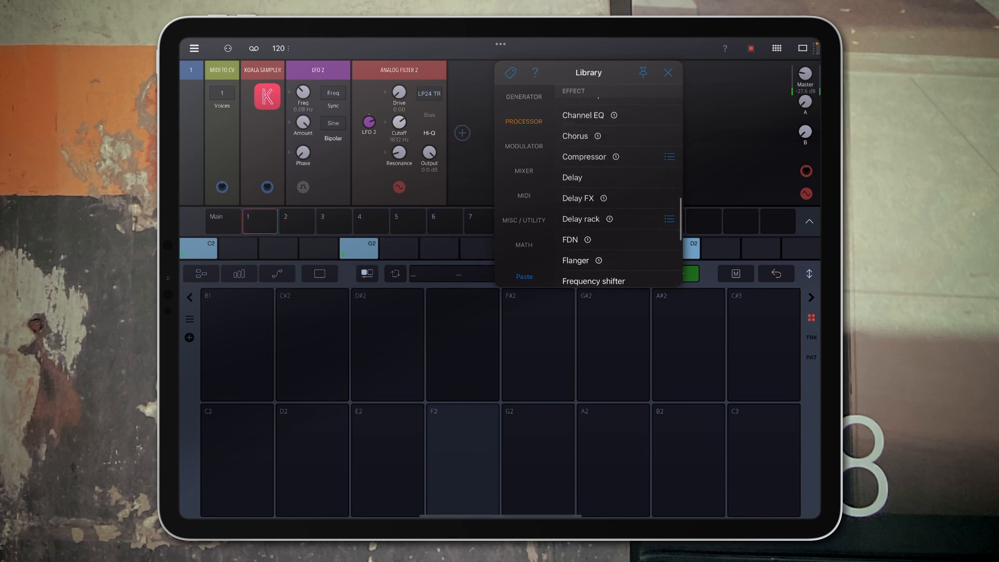
click(581, 219)
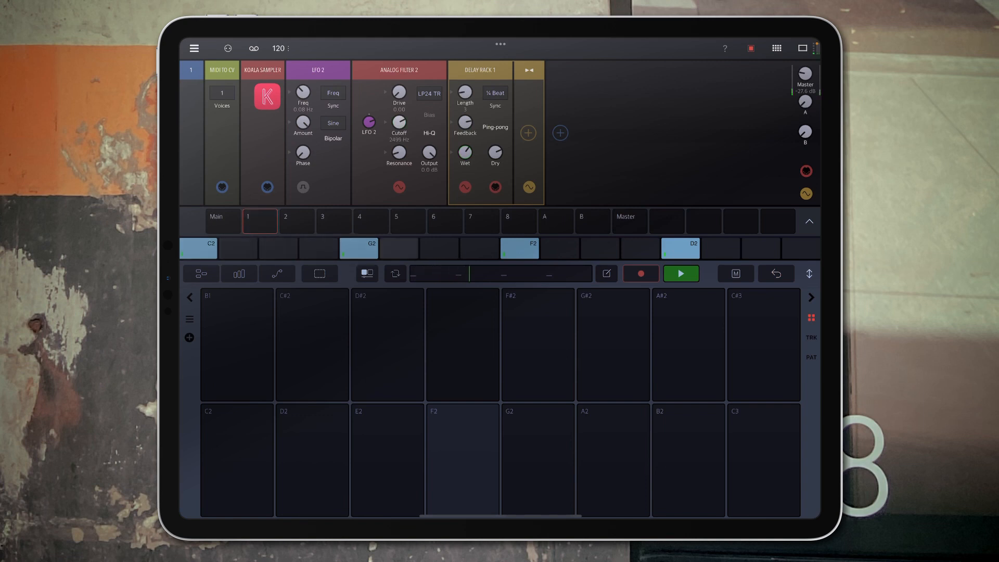
drag(302, 91, 302, 77)
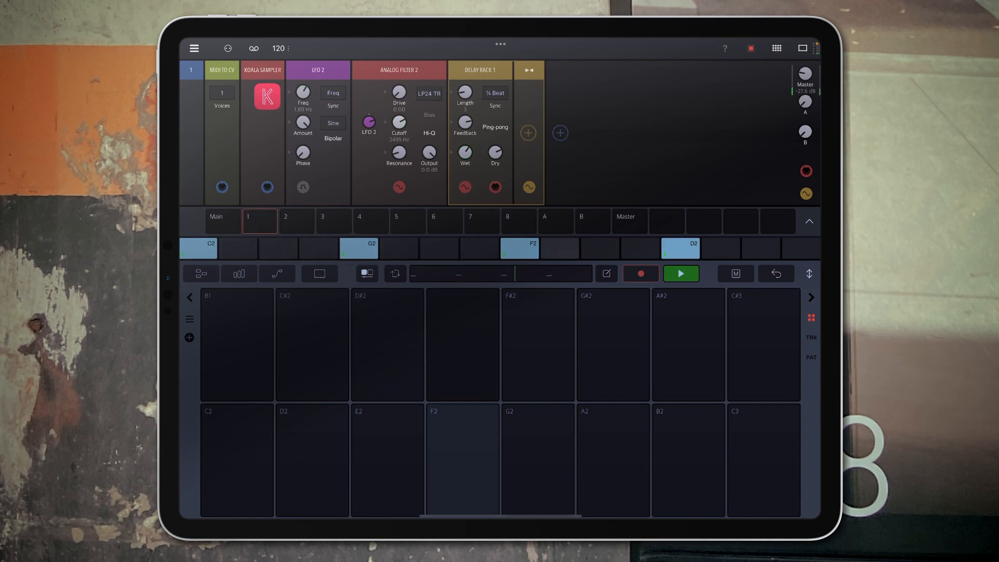
drag(303, 91, 303, 64)
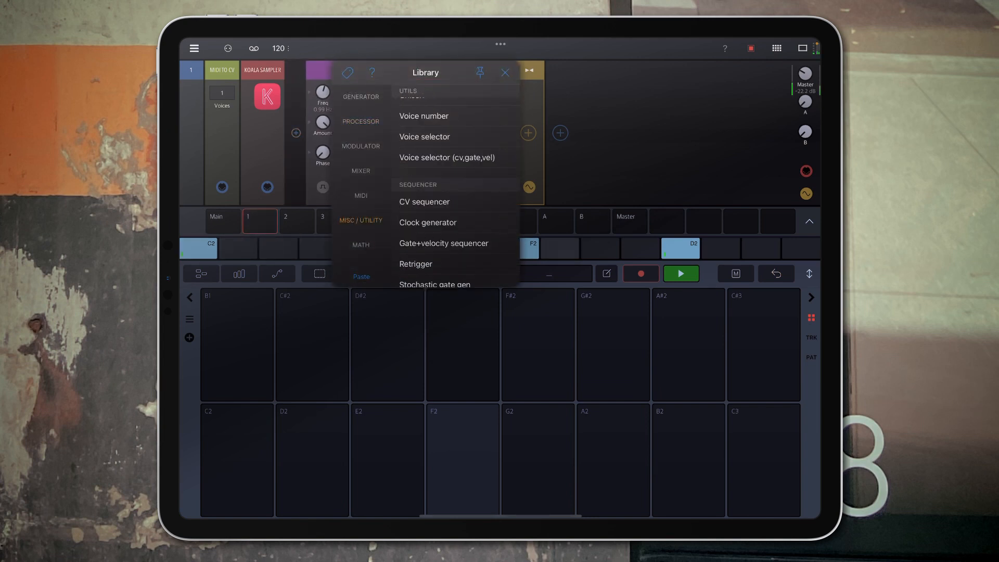
Step: Insert a Pitch shifter after Koala Sampler and adjust its Shift amount
click(360, 121)
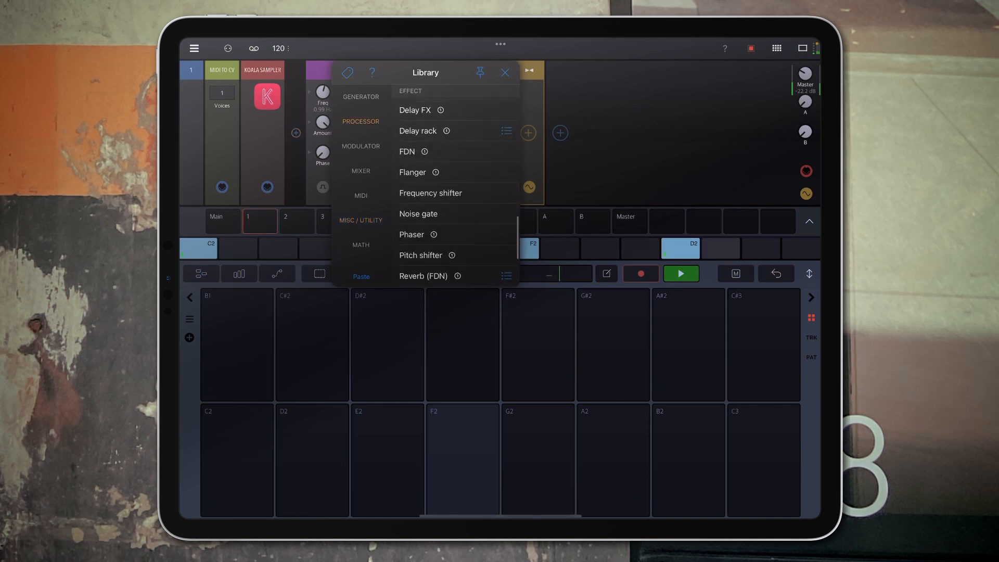
scroll(down, 3)
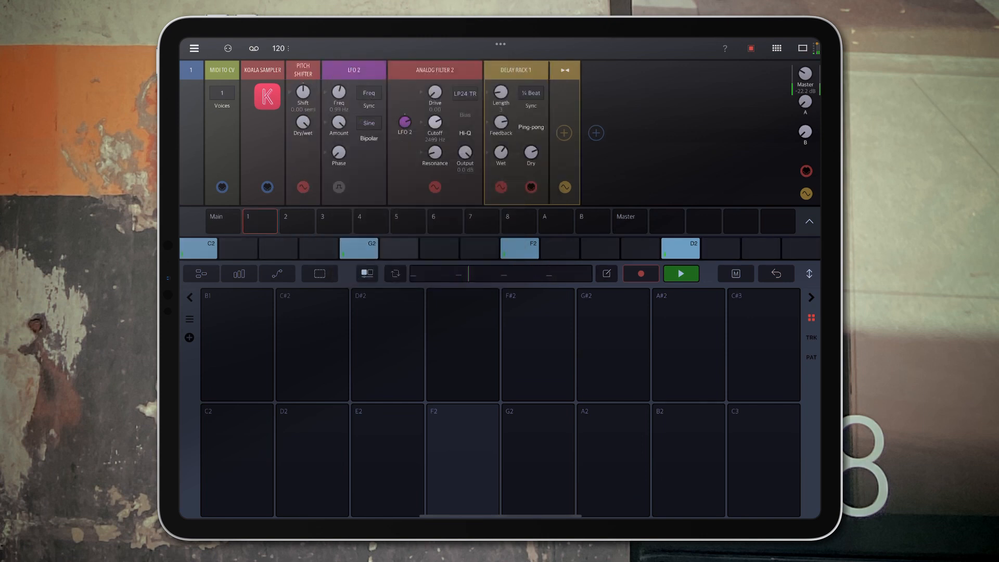
drag(302, 92, 302, 115)
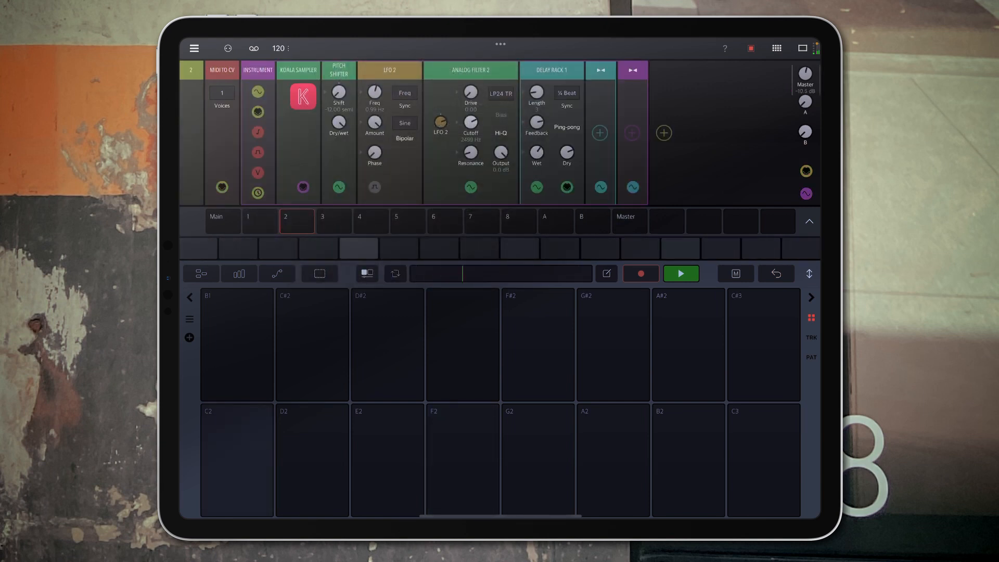
Step: Play pad A2, raise Pitch Shifter Shift to 12 semitones, and lower the filter cutoff
click(613, 469)
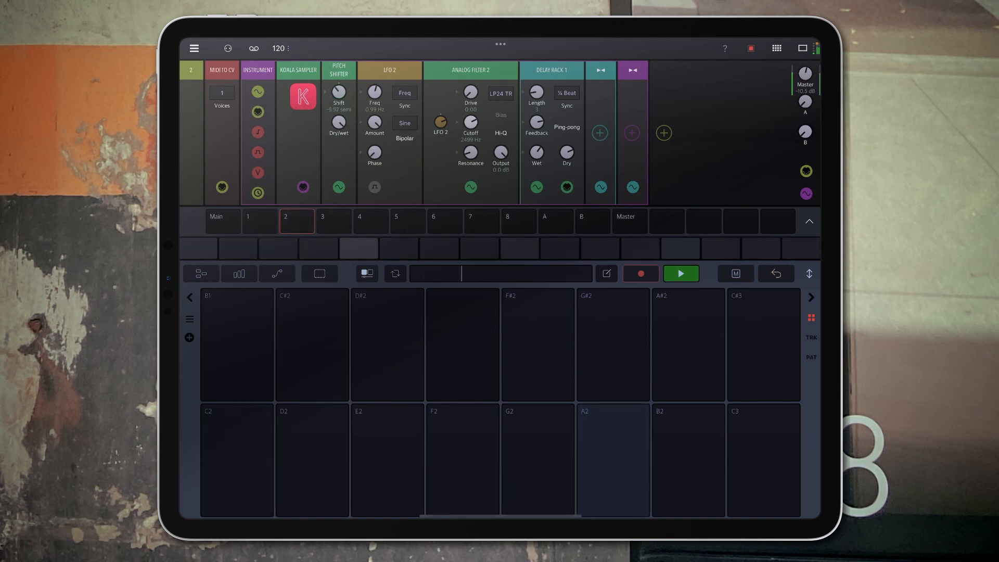
drag(338, 96, 339, 70)
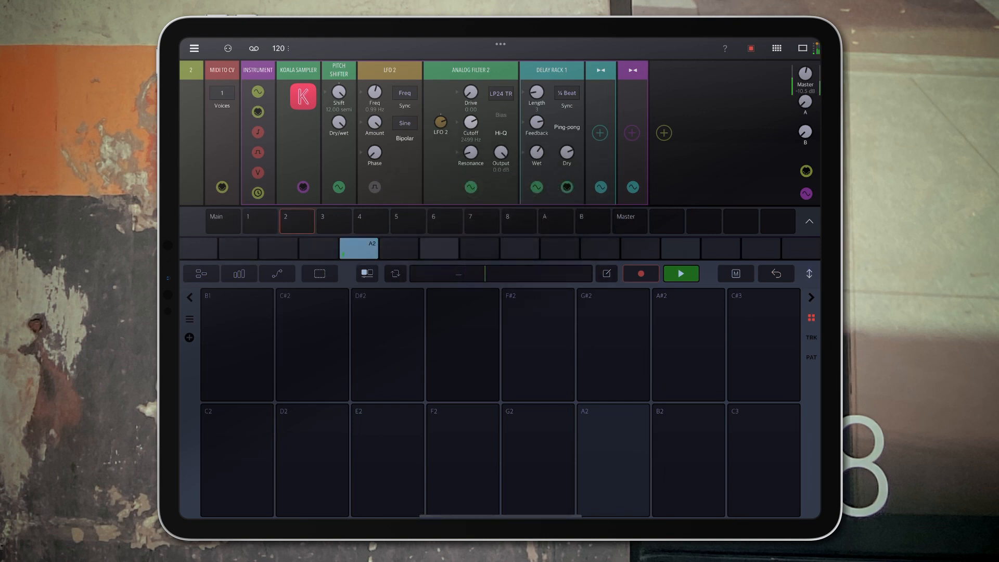
drag(471, 122, 471, 153)
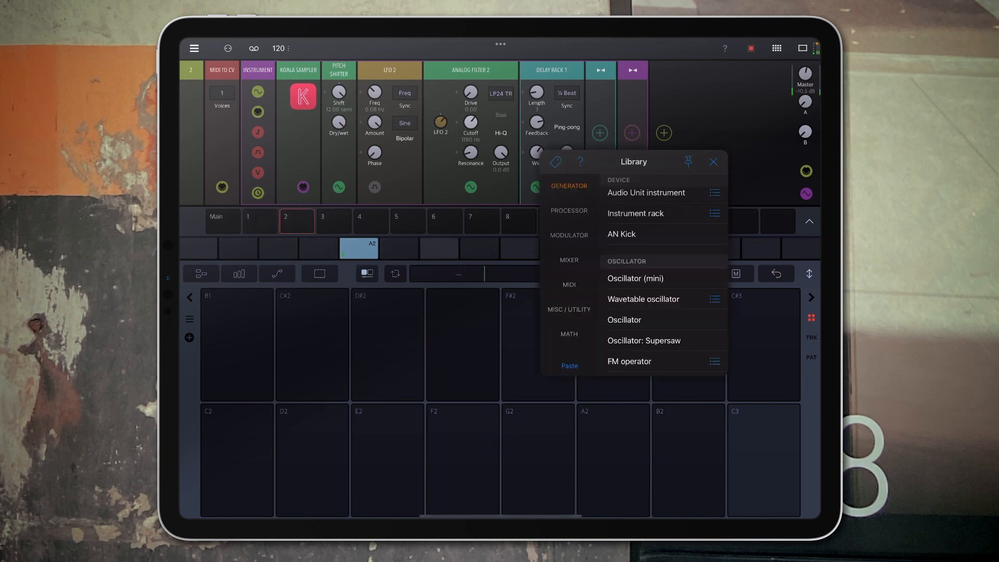
Step: Insert a Reverb (FDN) after Delay Rack 1 on track 2 and adjust a knob
click(568, 210)
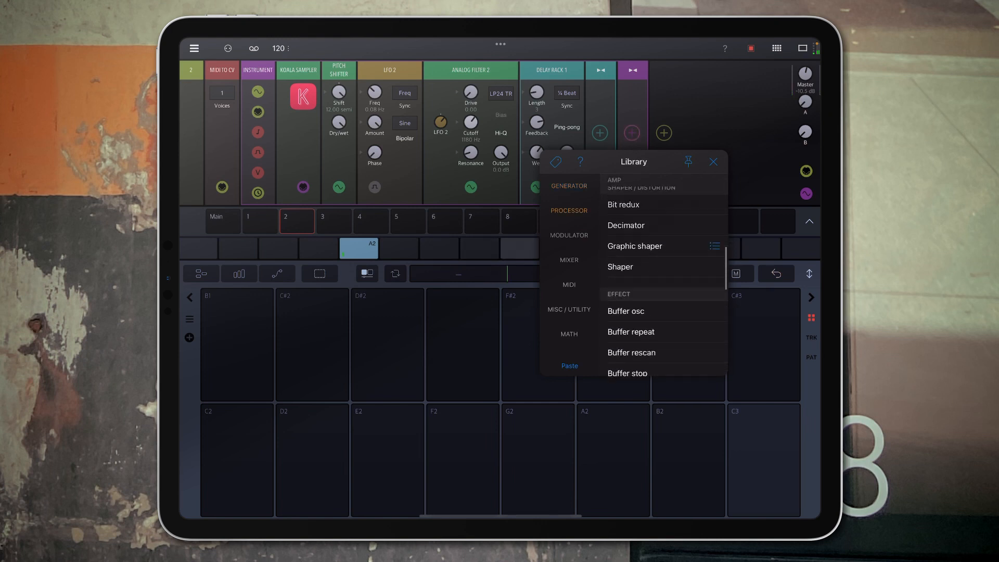
scroll(down, 3)
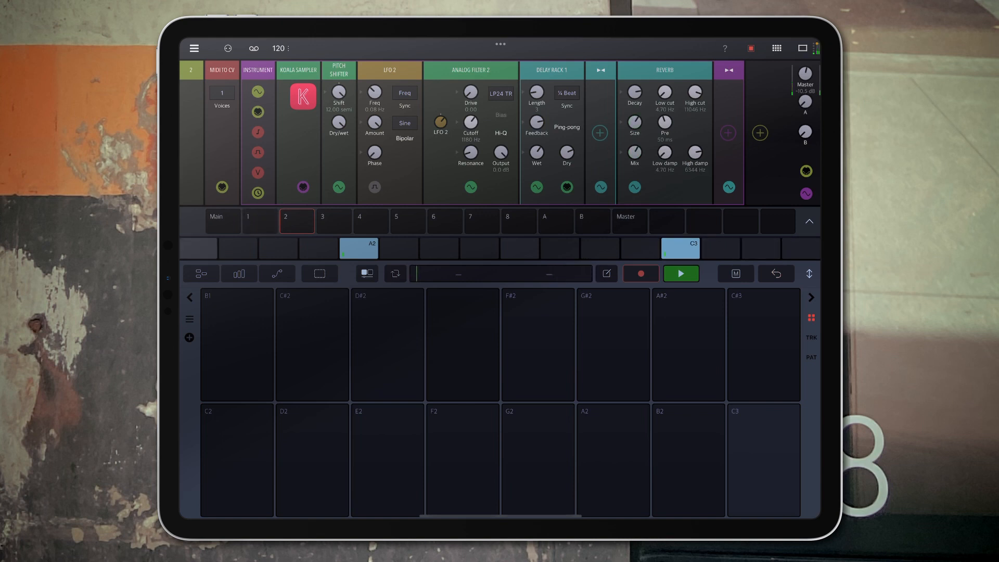
drag(470, 105, 470, 127)
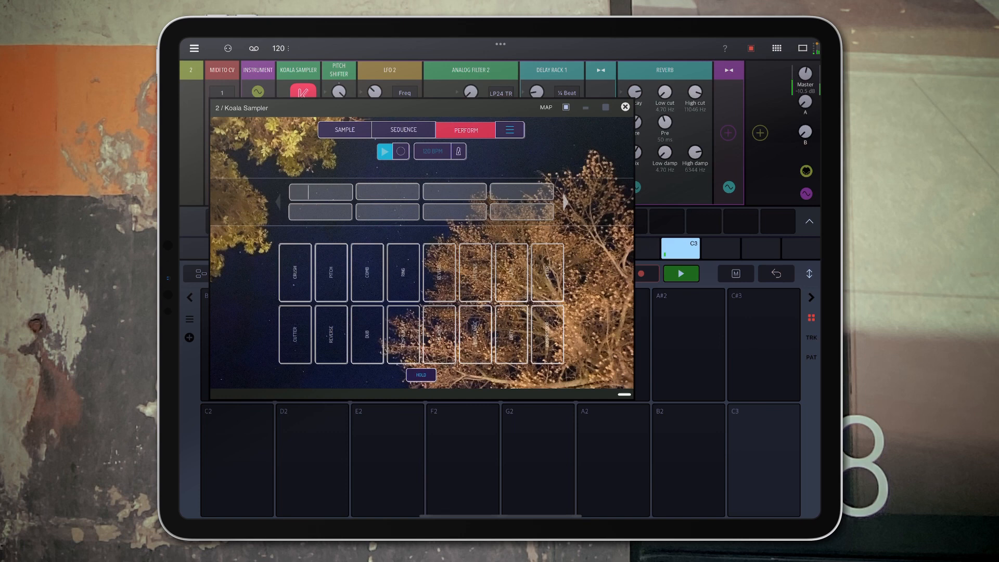
Step: Audition several Koala perform effects and latch the glitter effect on with HOLD
click(512, 341)
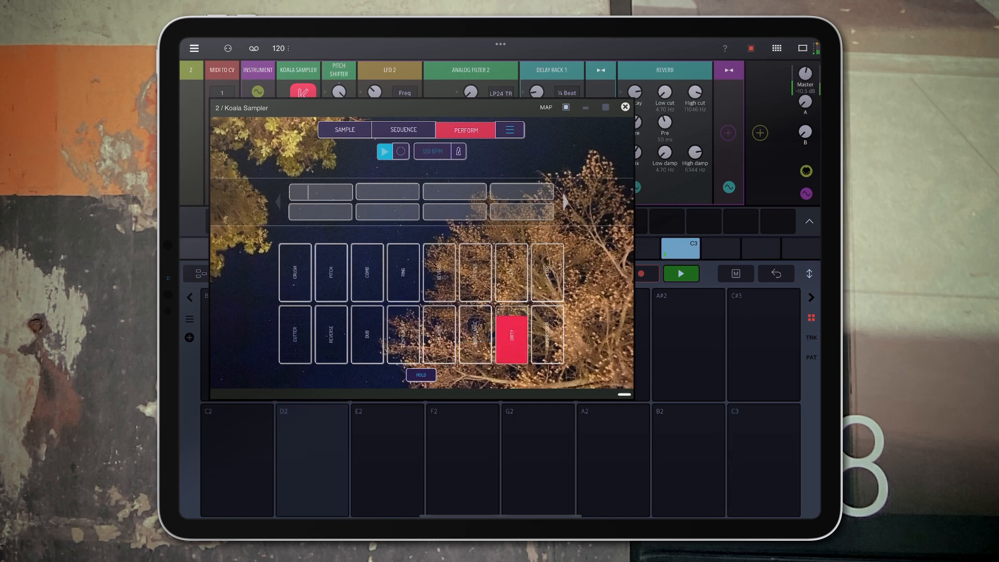
click(367, 334)
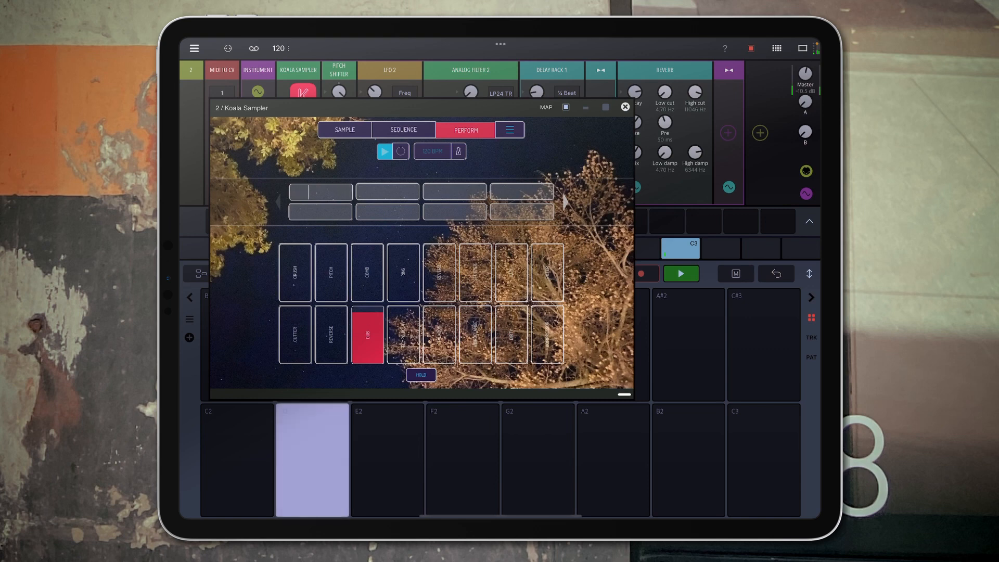
click(294, 334)
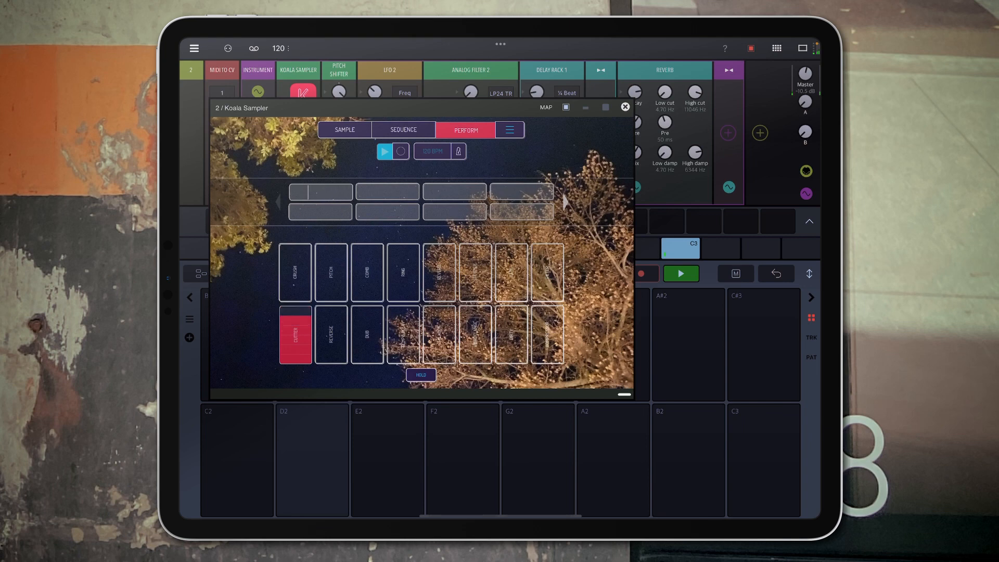
click(421, 374)
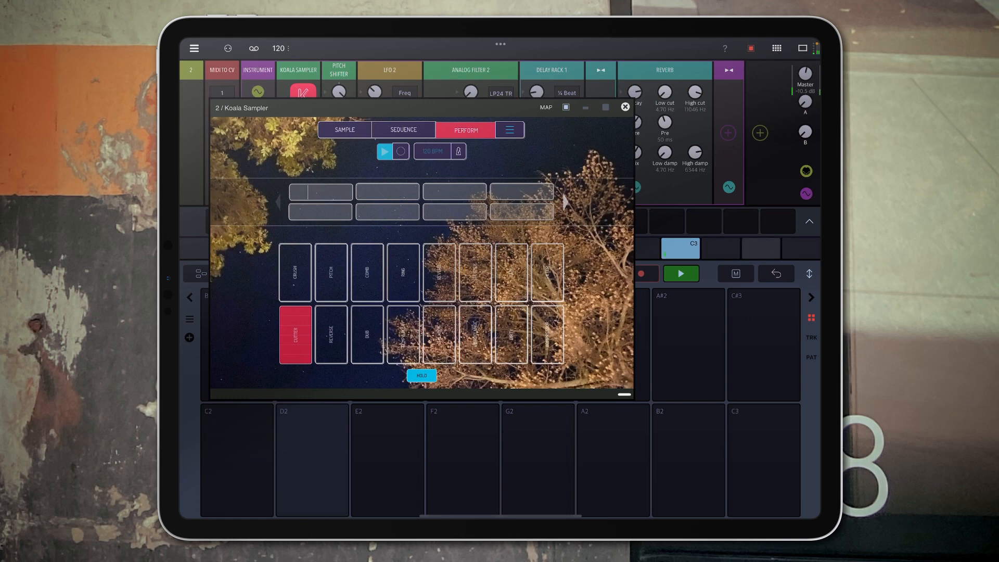
Step: Close the Koala Sampler window, return to track 2, and open the module library
click(625, 107)
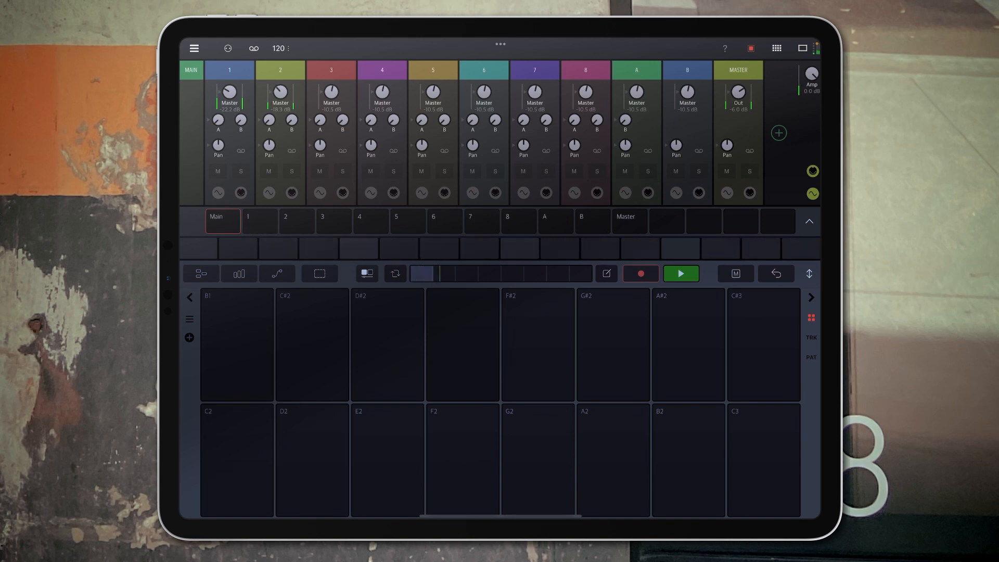
click(296, 221)
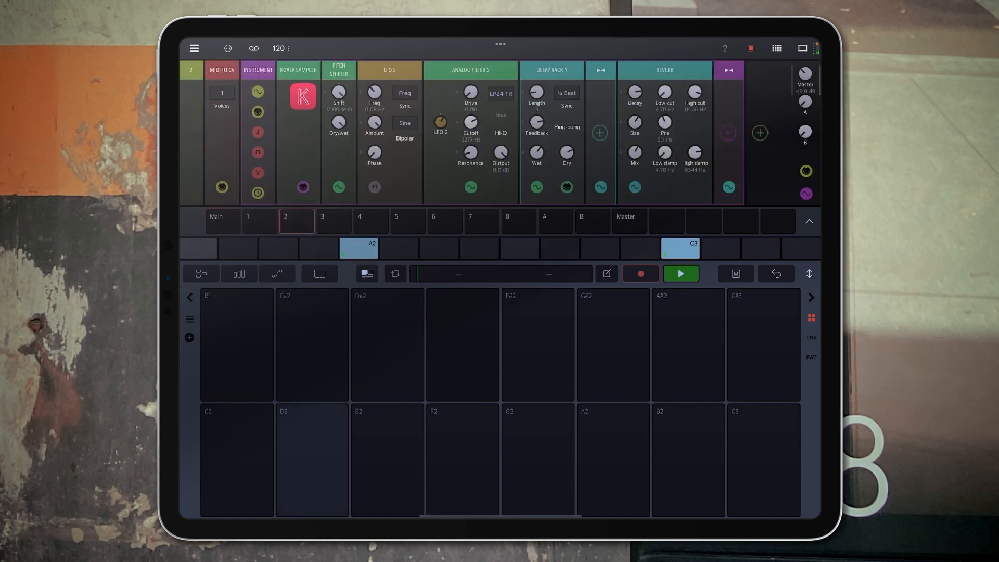
click(728, 132)
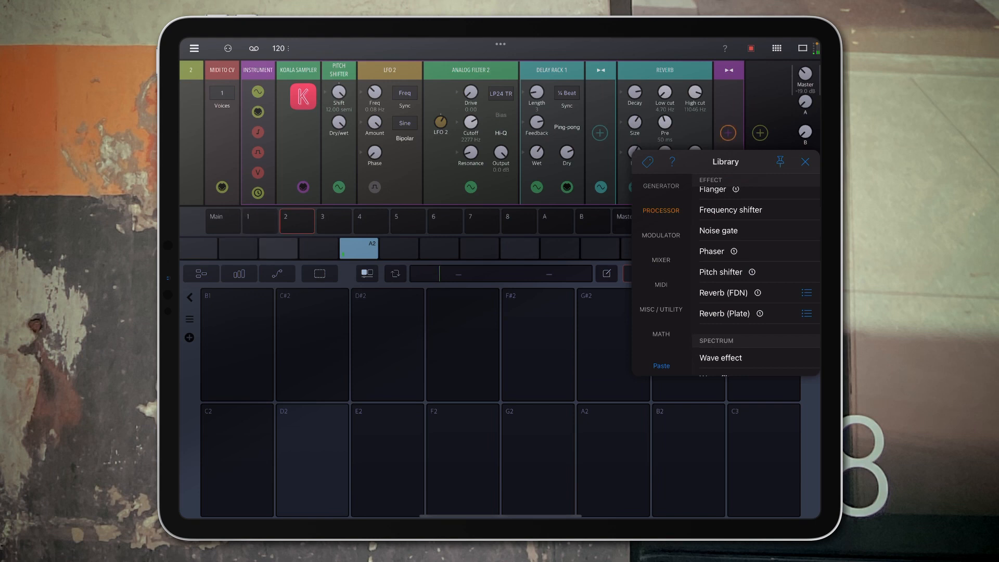
Step: Add LFO 3 and a Pan module after the reverb on track 2
click(661, 260)
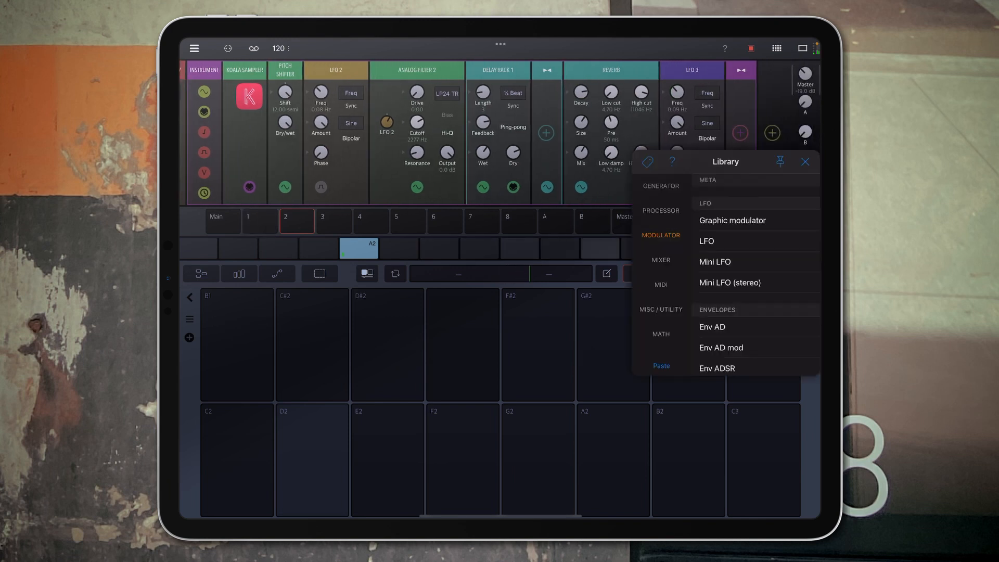
click(805, 162)
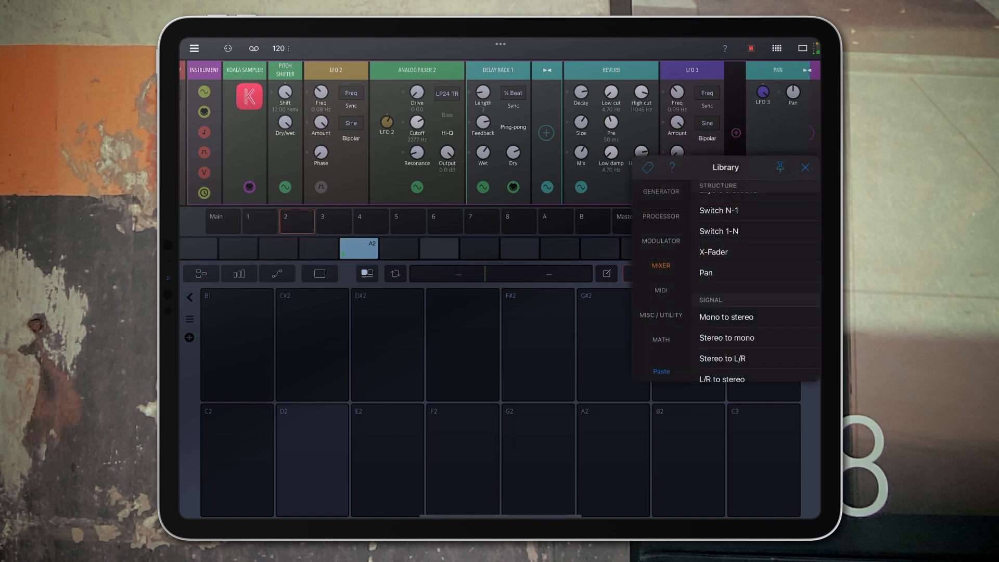
Step: Insert a Misc/Utility Oscilloscope before the Pan module, then switch to empty track 3
click(661, 315)
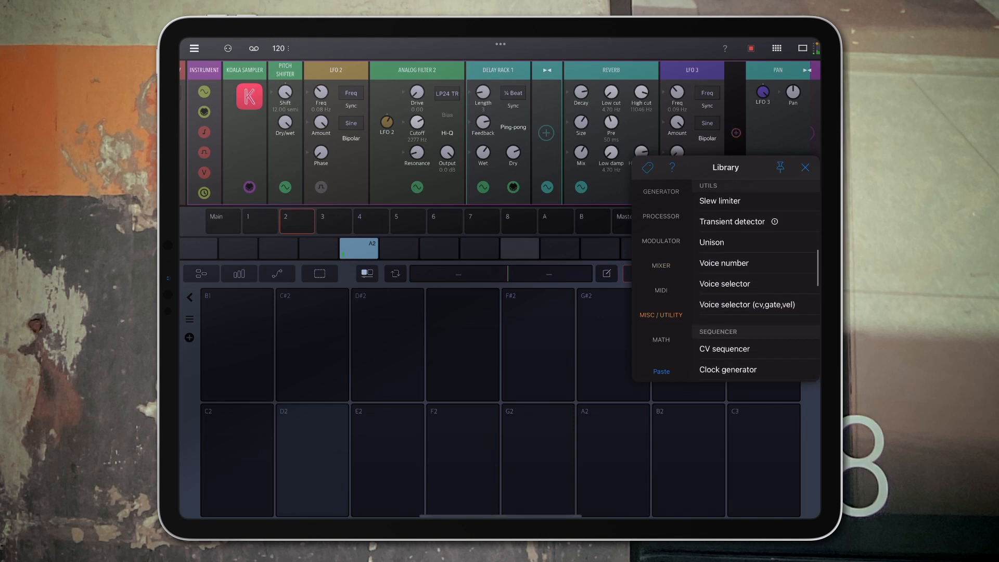
scroll(down, 3)
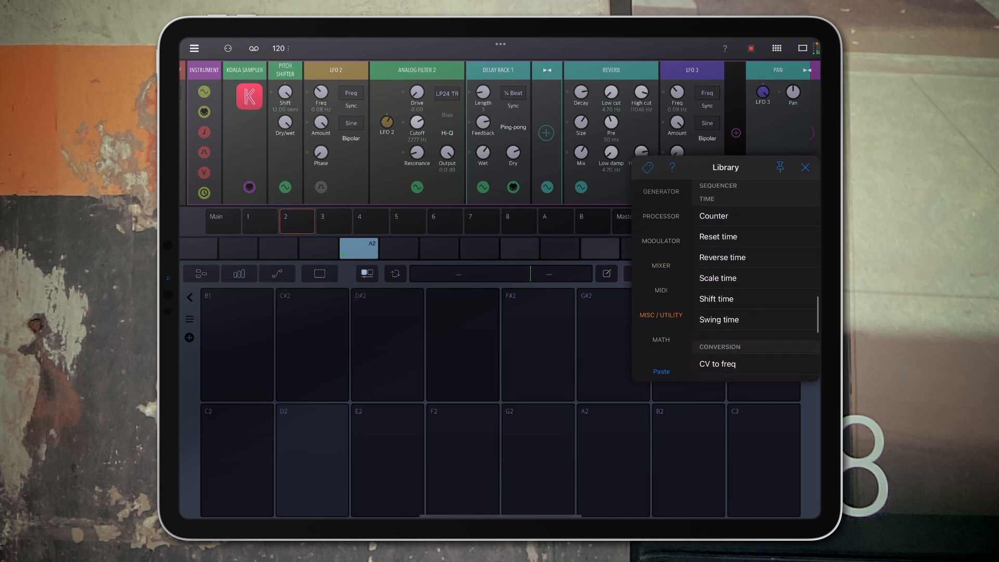
scroll(down, 3)
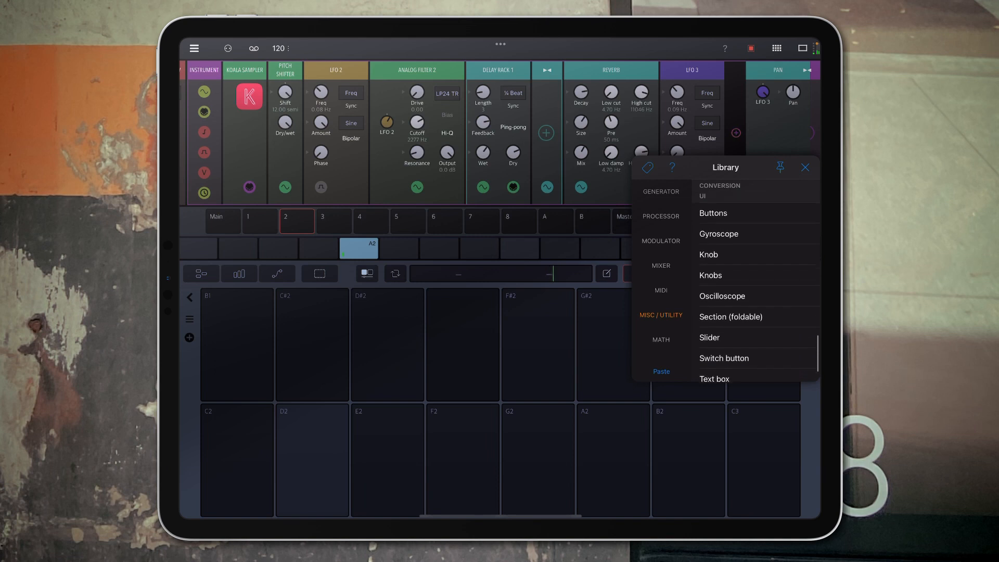
click(722, 296)
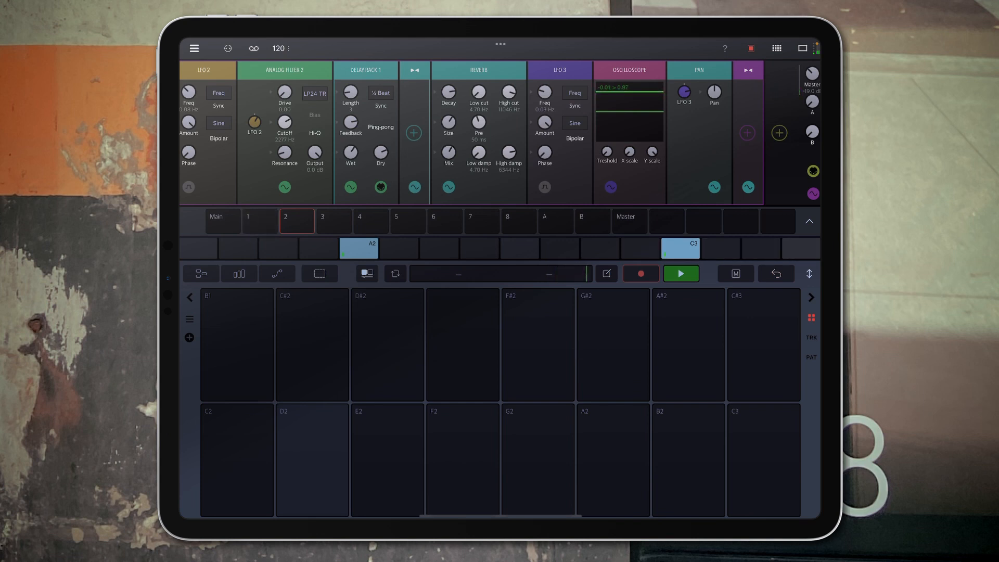
click(334, 221)
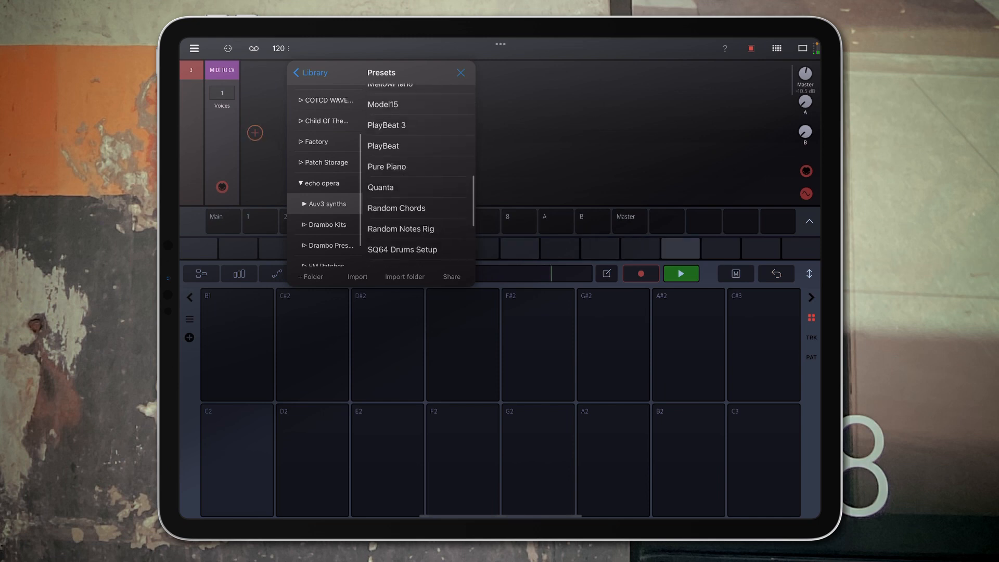
Step: Load the PlayBeat 3 preset on track 3 and open the Playbeat sequencer window
click(386, 125)
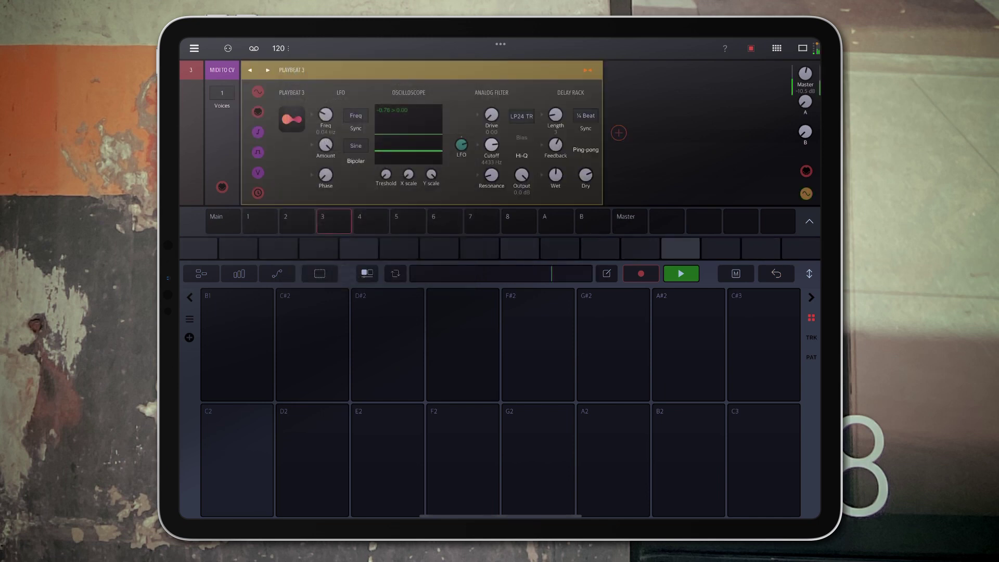
click(291, 119)
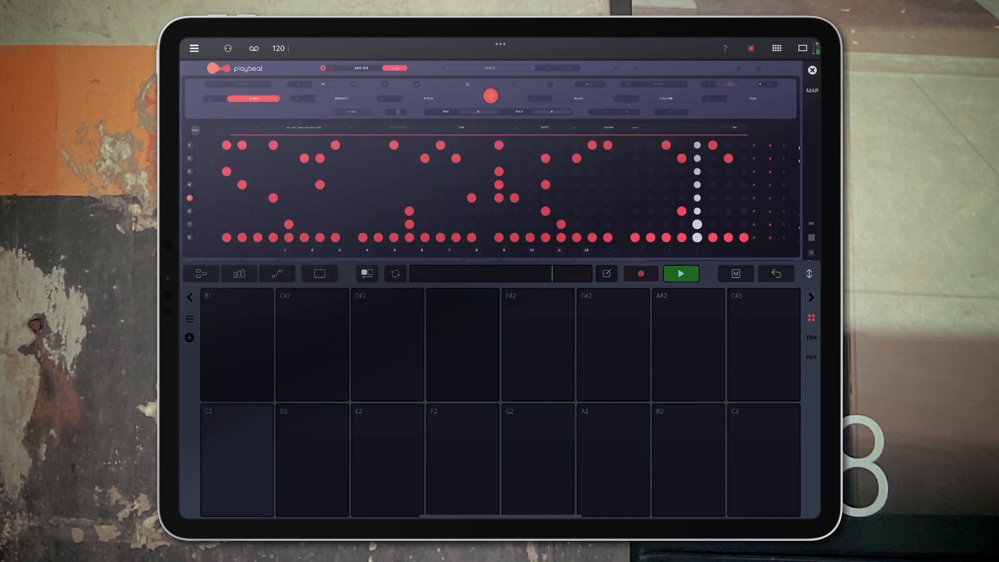